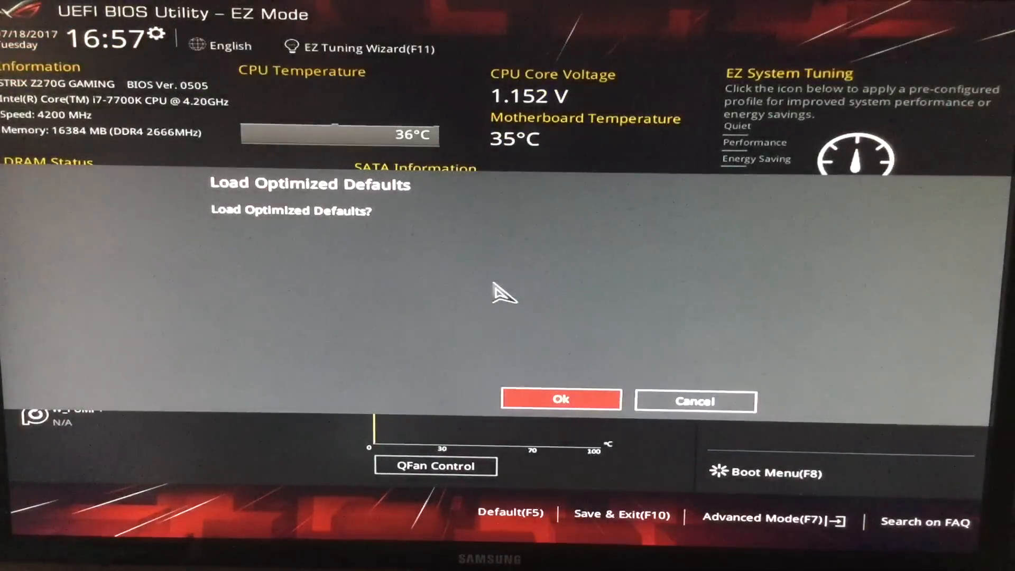
# Confirm loading optimized defaults and switch the BIOS into Advanced Mode (F7).
pyautogui.click(561, 400)
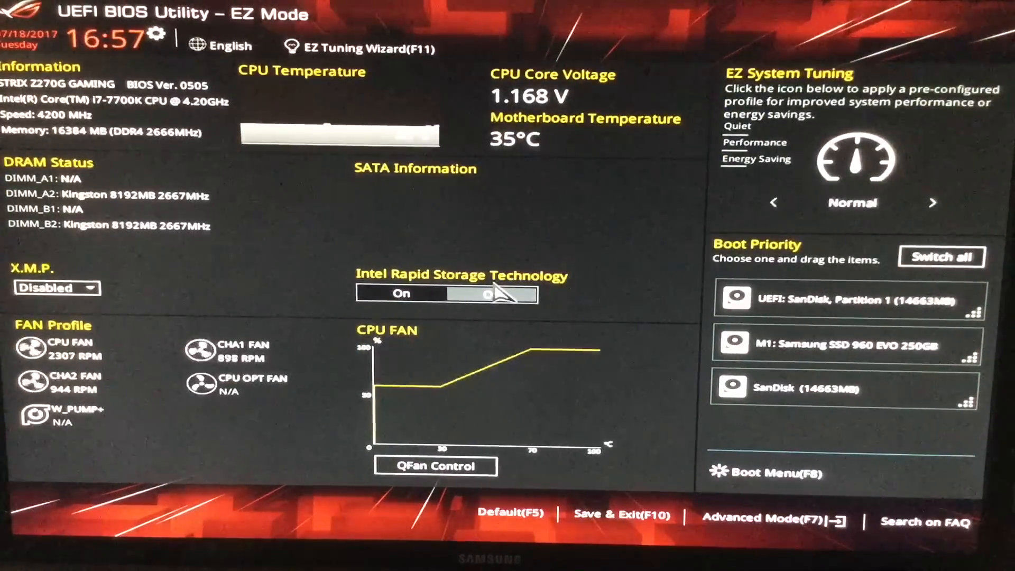
pyautogui.click(767, 518)
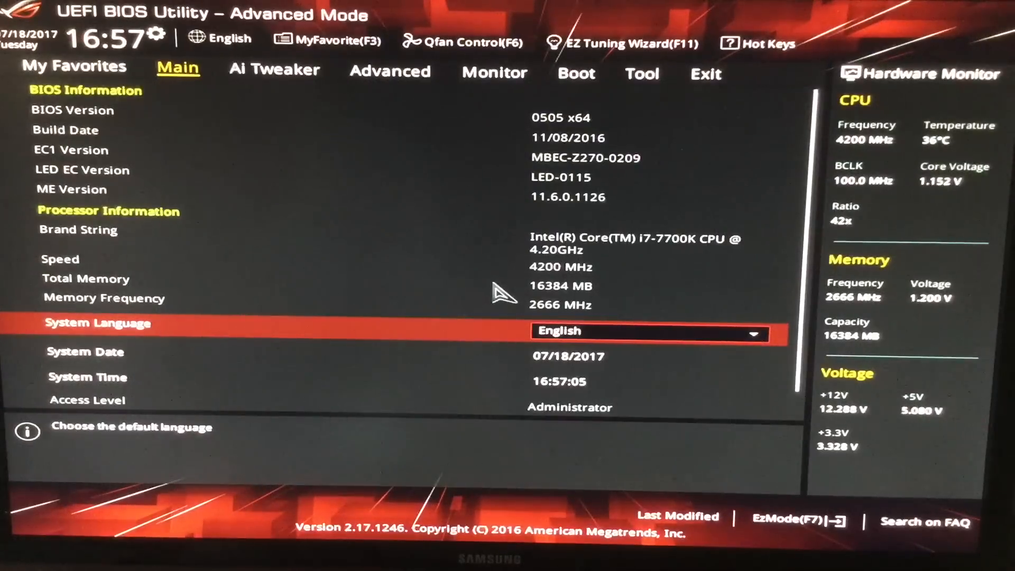
# In Advanced > System Agent (SA) Configuration, keep VT-d set to Disabled.
pyautogui.click(274, 70)
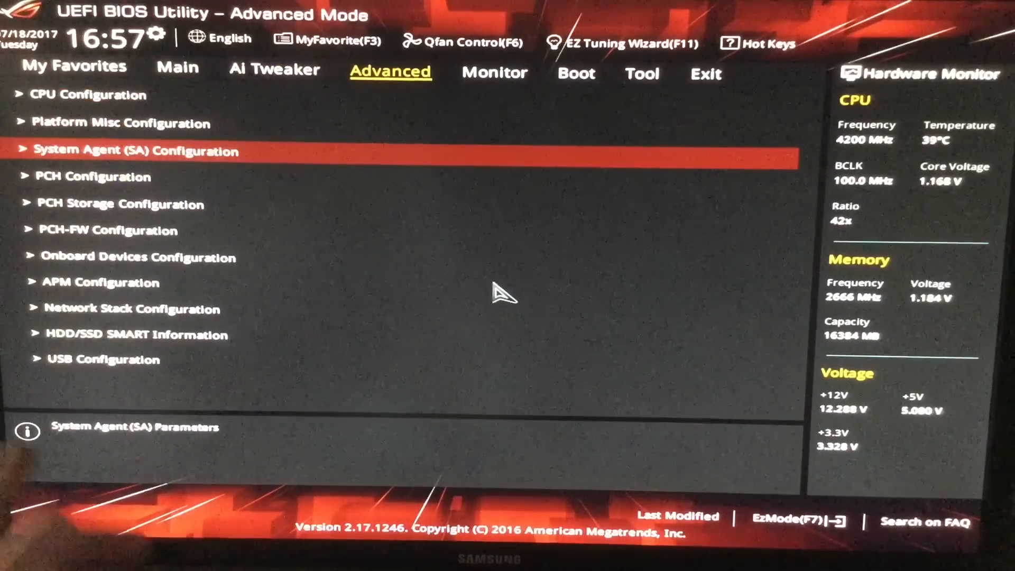
pyautogui.click(134, 150)
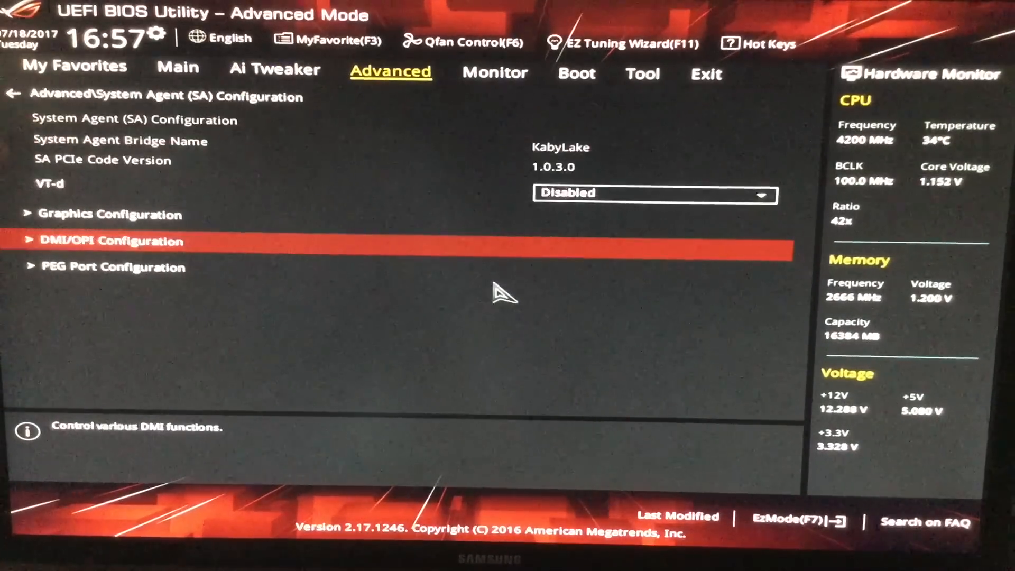
pyautogui.click(654, 192)
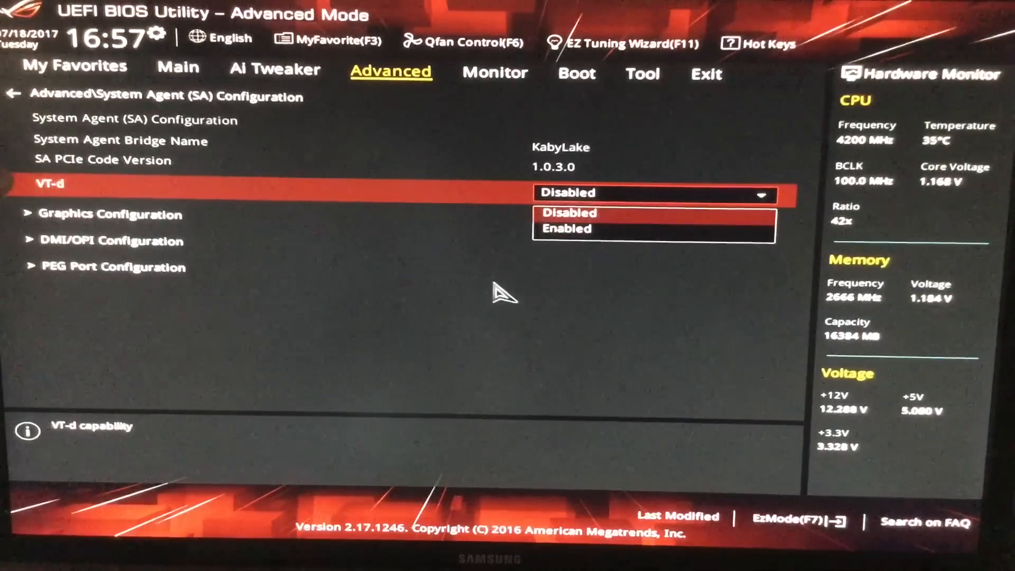
pyautogui.click(110, 213)
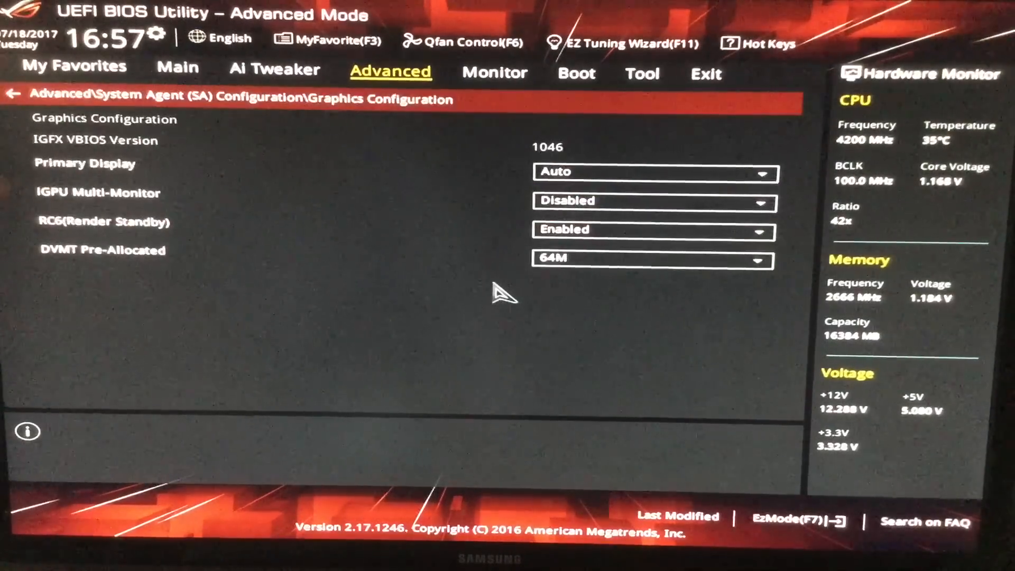
# Set Primary Display to IGFX in the Graphics Configuration.
pyautogui.click(653, 172)
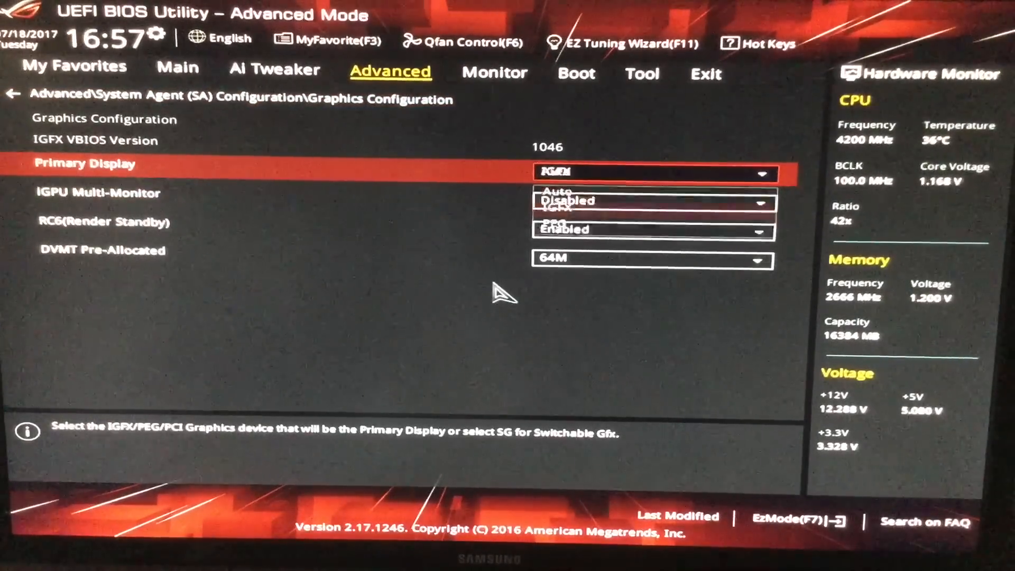
pyautogui.click(650, 258)
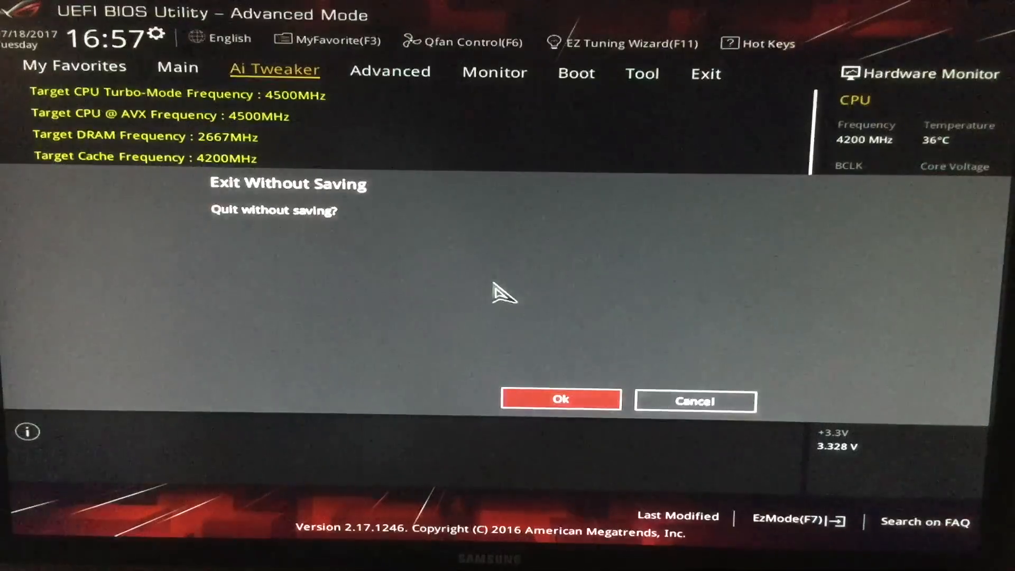
# Cancel the exit prompt and set XHCI Hand-off to Enabled in Advanced > USB Configuration.
pyautogui.click(693, 401)
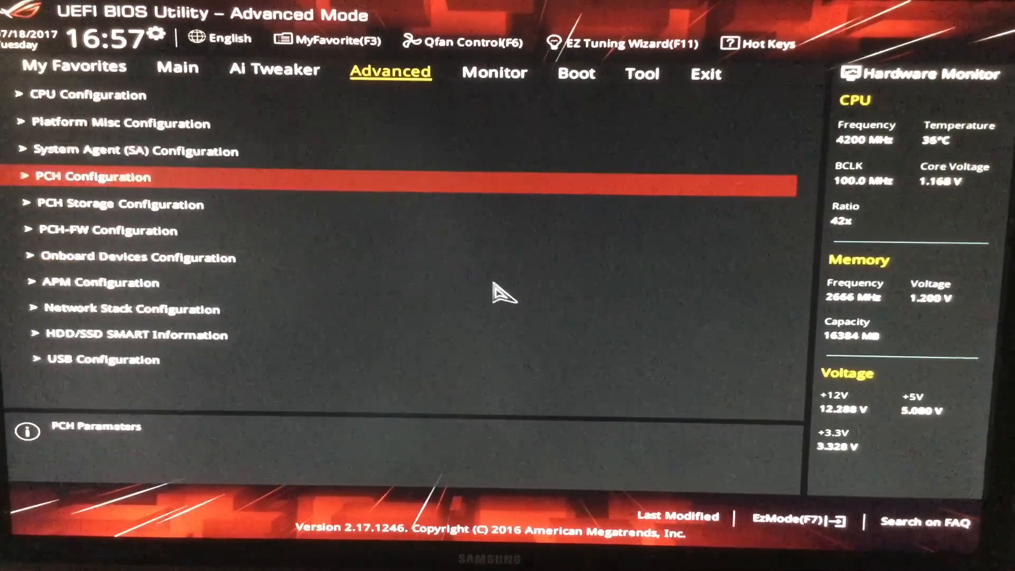
pyautogui.press('Down')
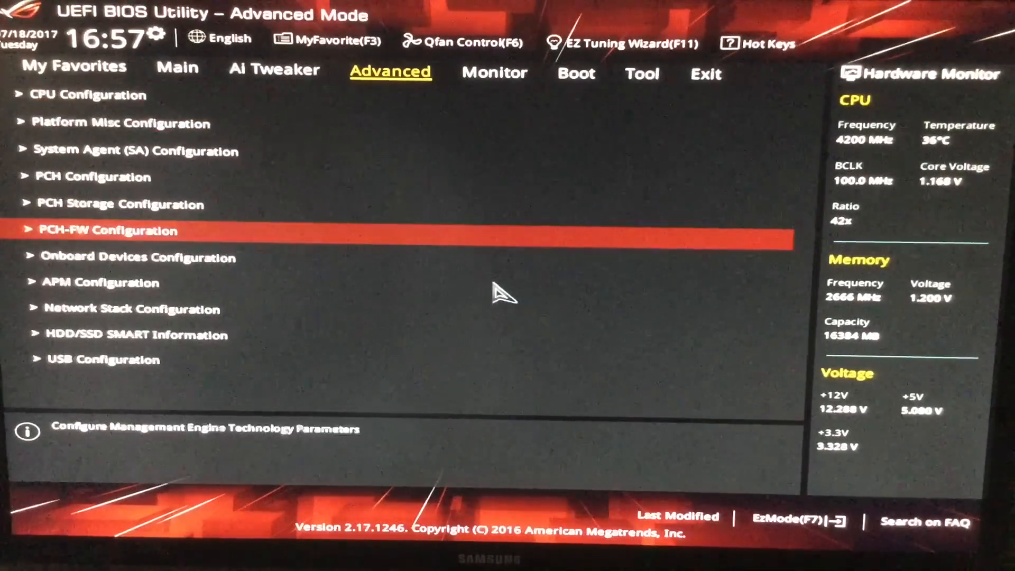
pyautogui.click(104, 360)
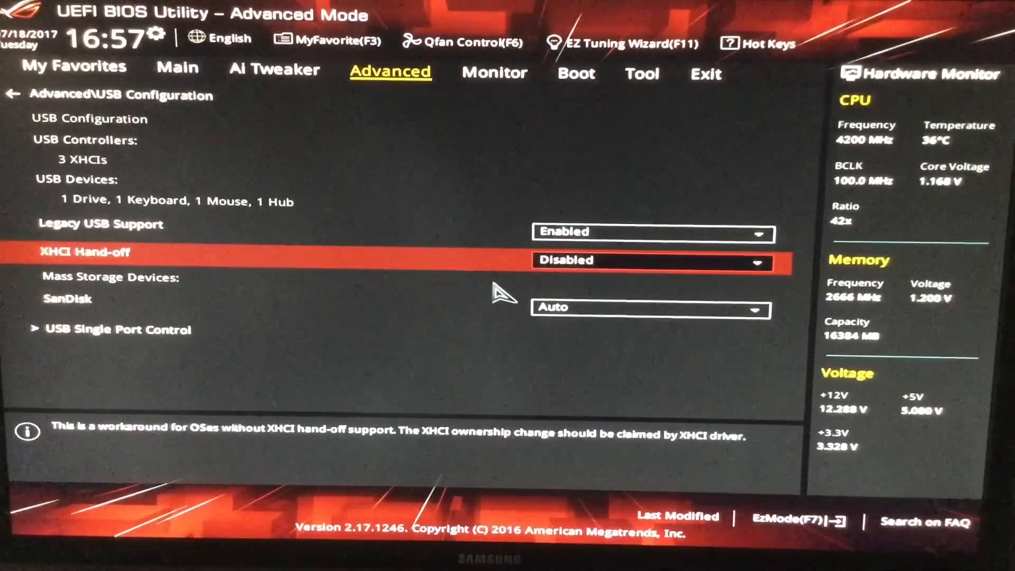
pyautogui.click(650, 260)
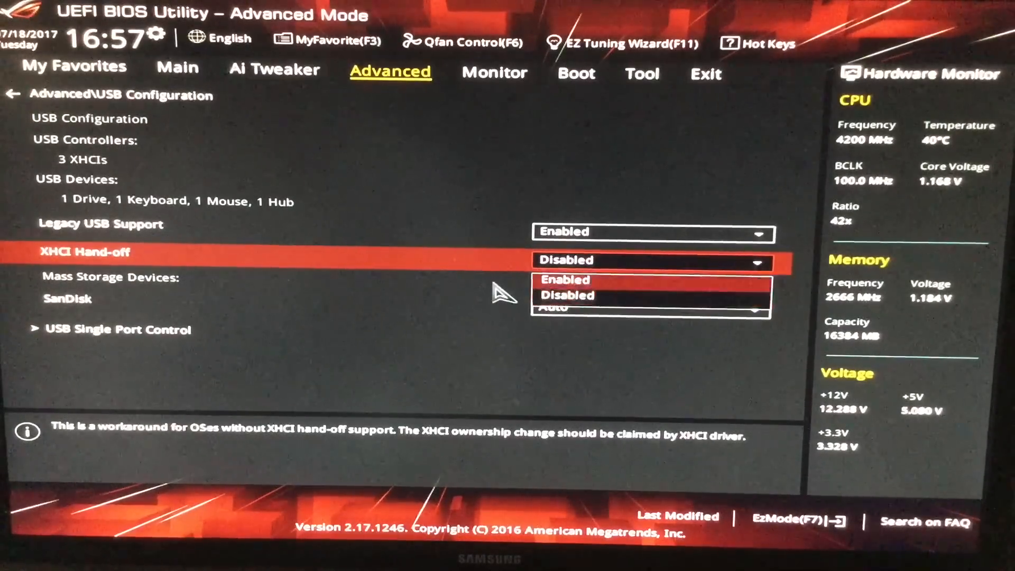
pyautogui.click(564, 279)
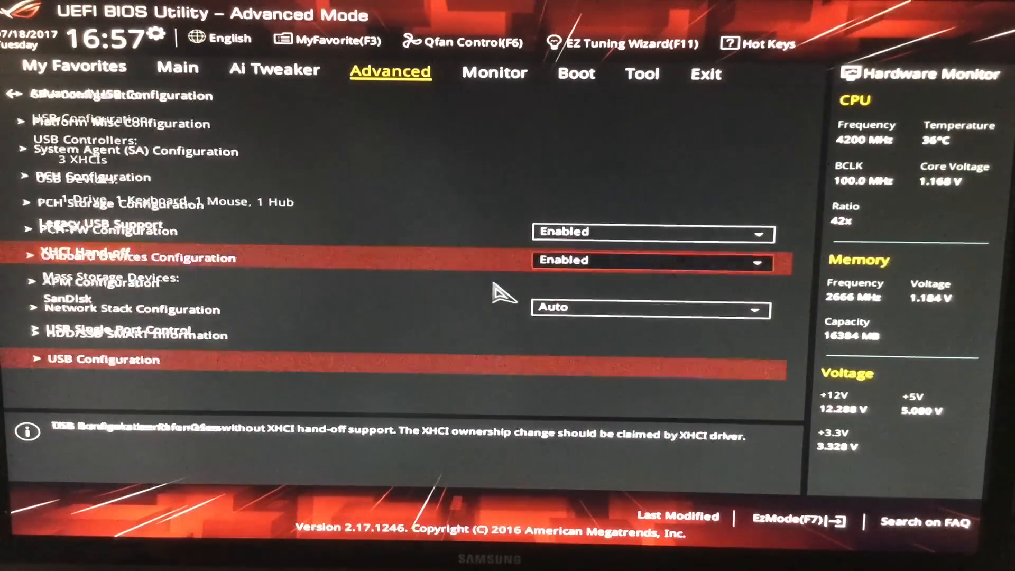
# In the Boot tab, set Fast Boot, Wait For 'F1' If Error and Interrupt 19 Capture to Disabled.
pyautogui.click(575, 73)
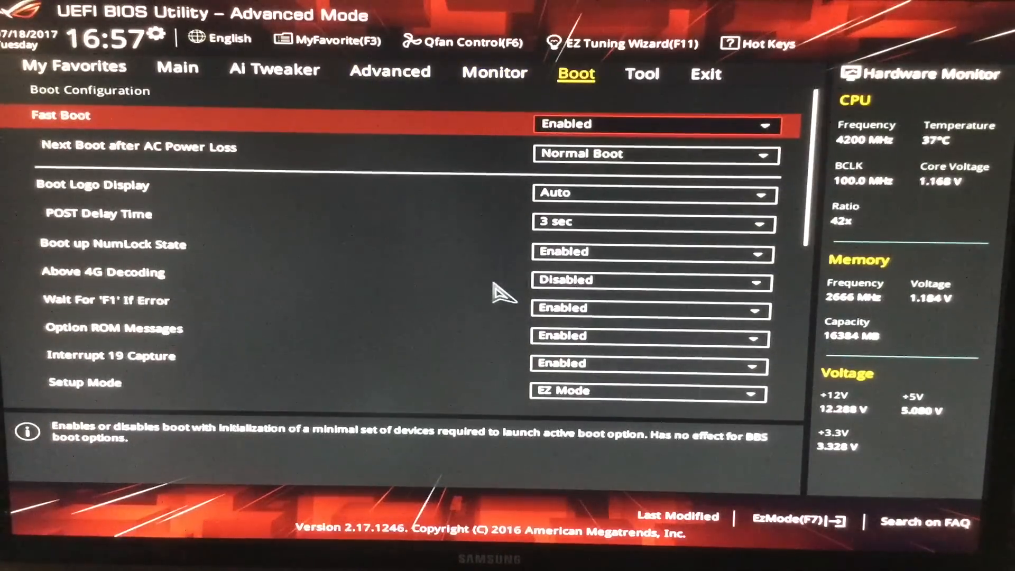
pyautogui.click(656, 124)
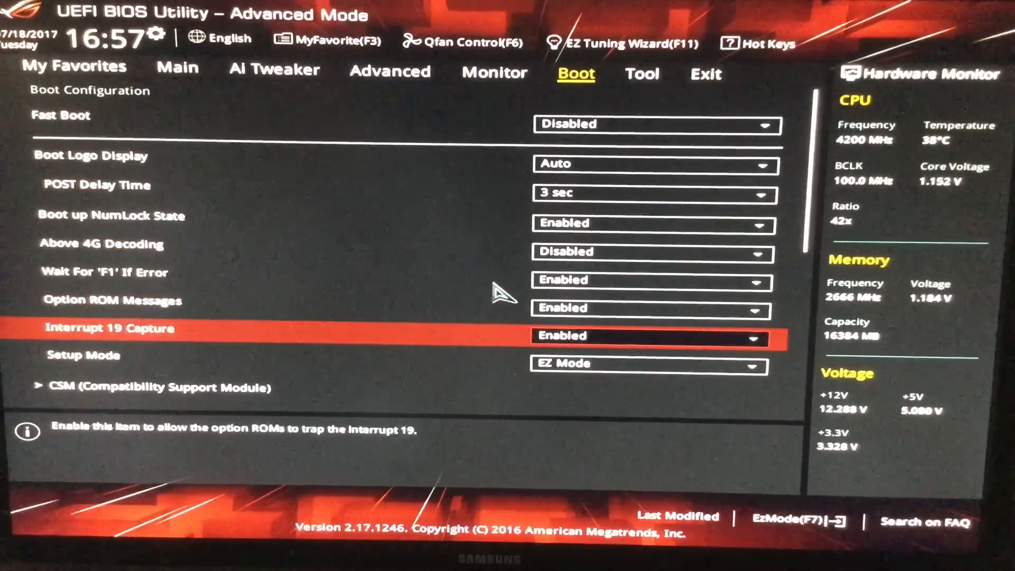
pyautogui.press('up')
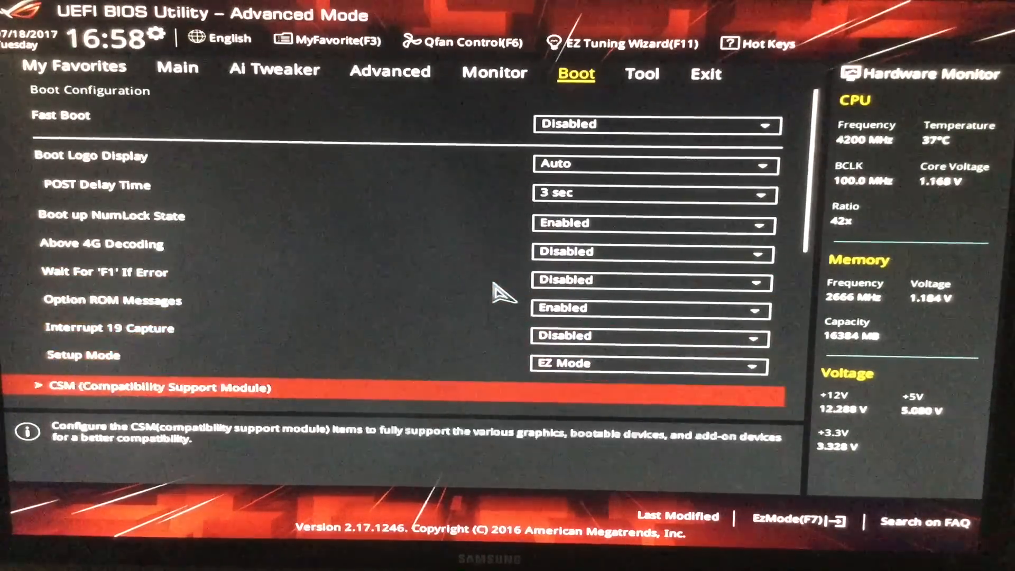
pyautogui.scroll(-3)
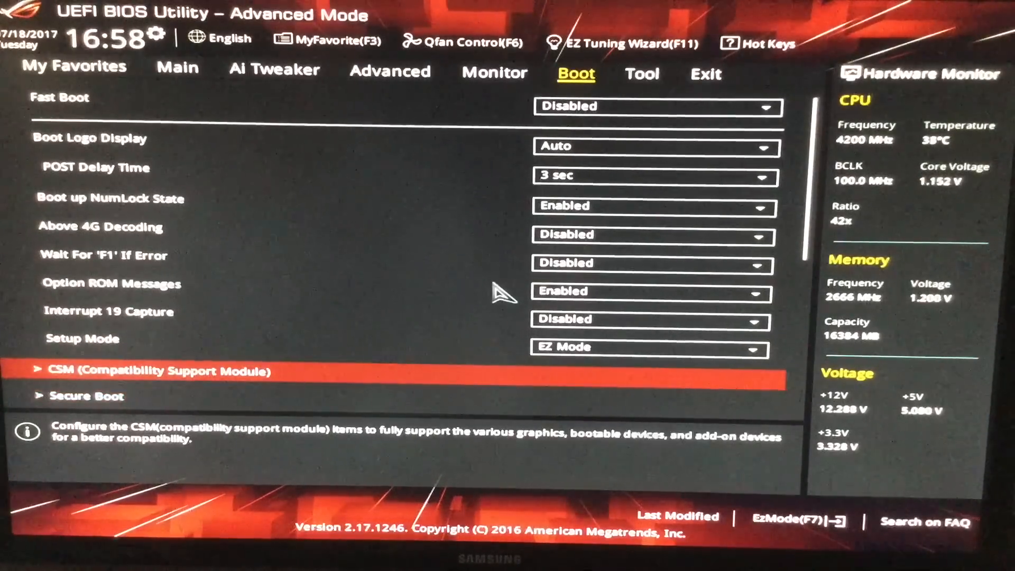
# In Boot > CSM, keep Boot Device Control on UEFI and Legacy OPROM.
pyautogui.click(155, 371)
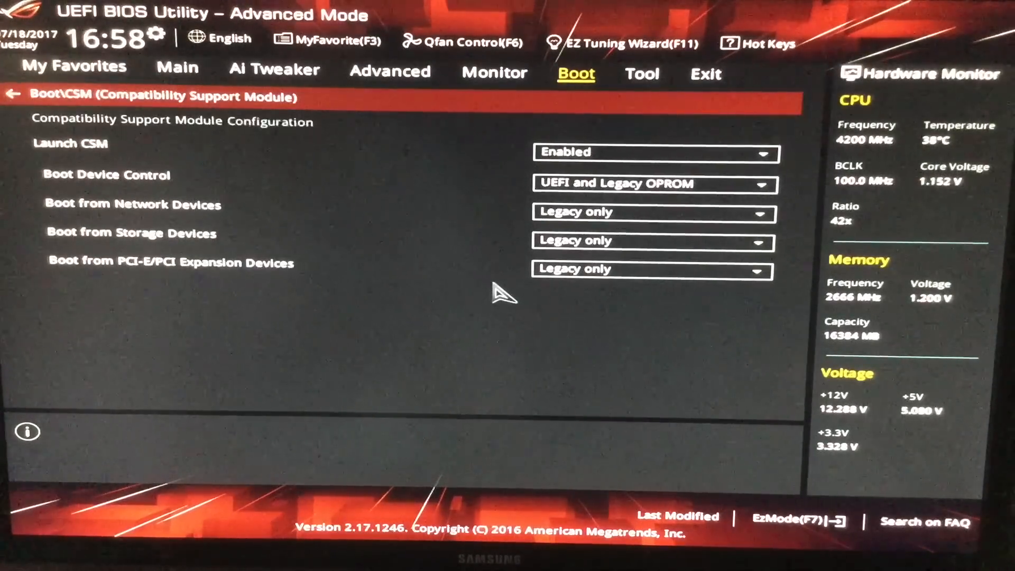
pyautogui.click(106, 175)
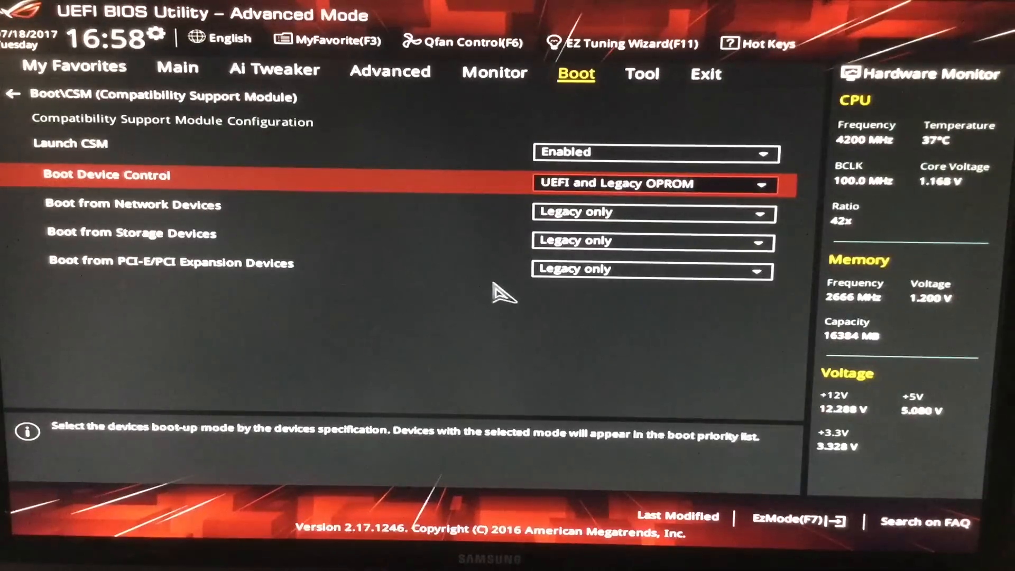
pyautogui.click(652, 184)
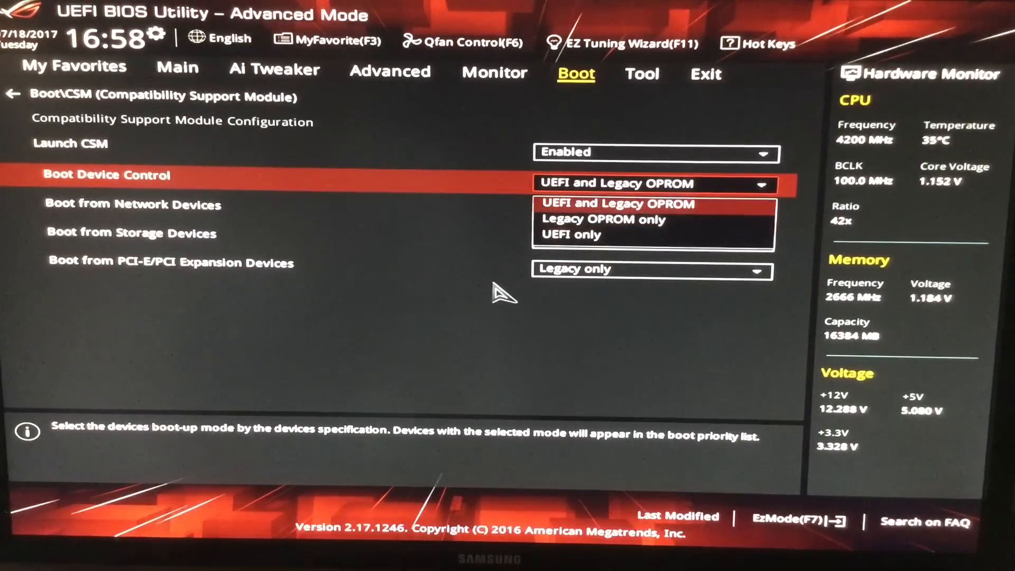
pyautogui.click(600, 211)
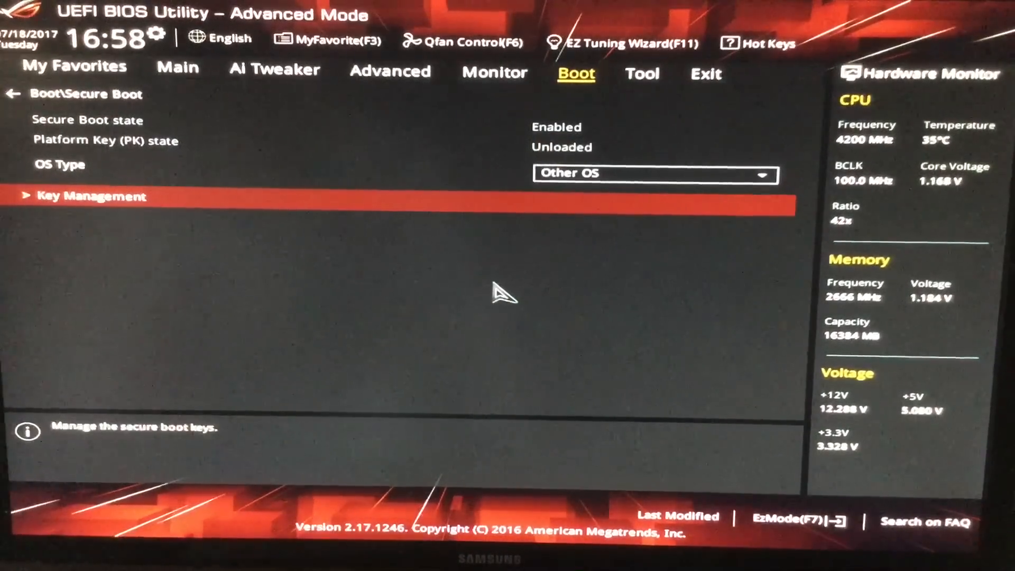
# In Secure Boot > Key Management, delete the stored key databases and acknowledge the deletion.
pyautogui.click(89, 196)
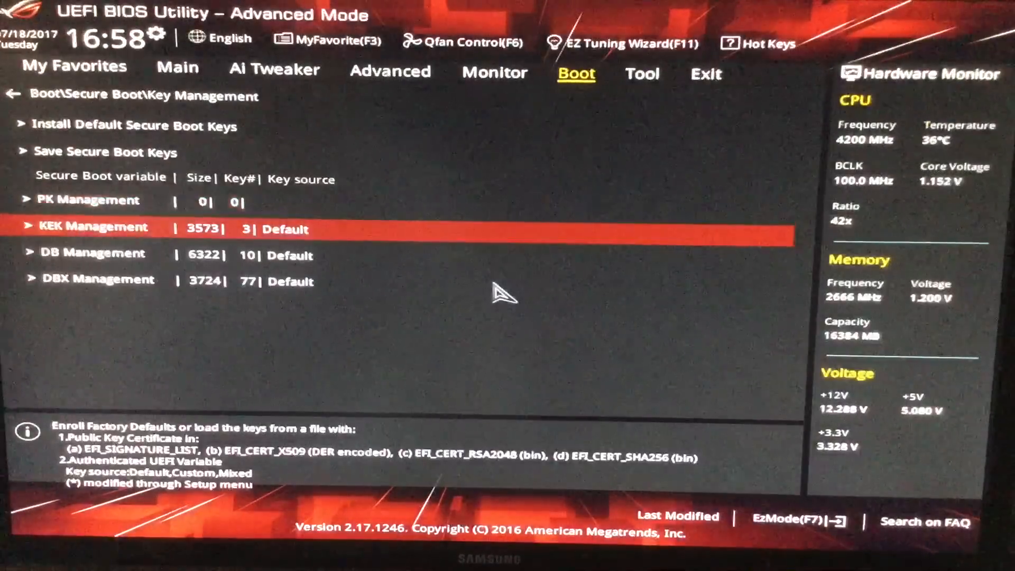
pyautogui.click(94, 228)
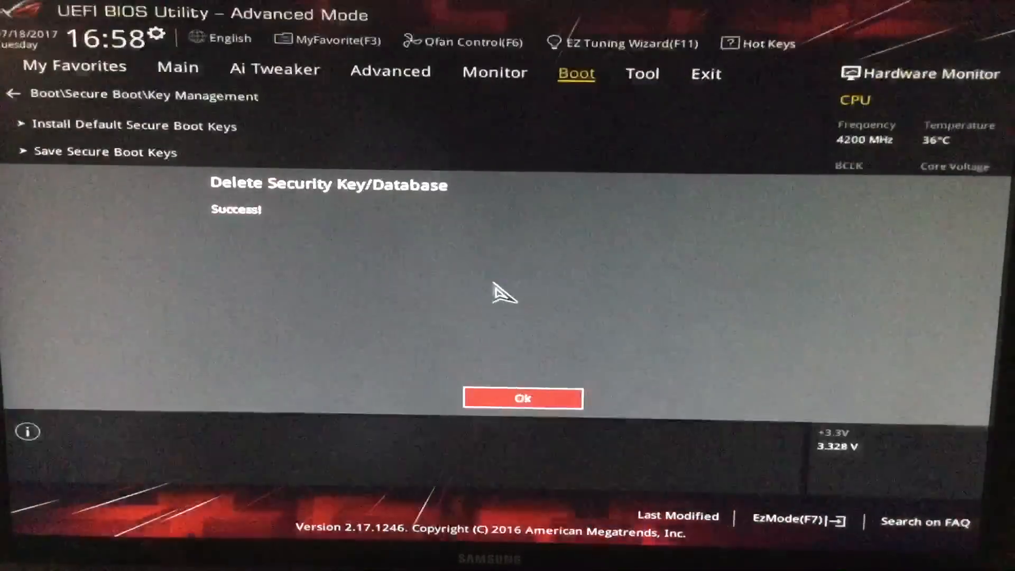
pyautogui.click(523, 398)
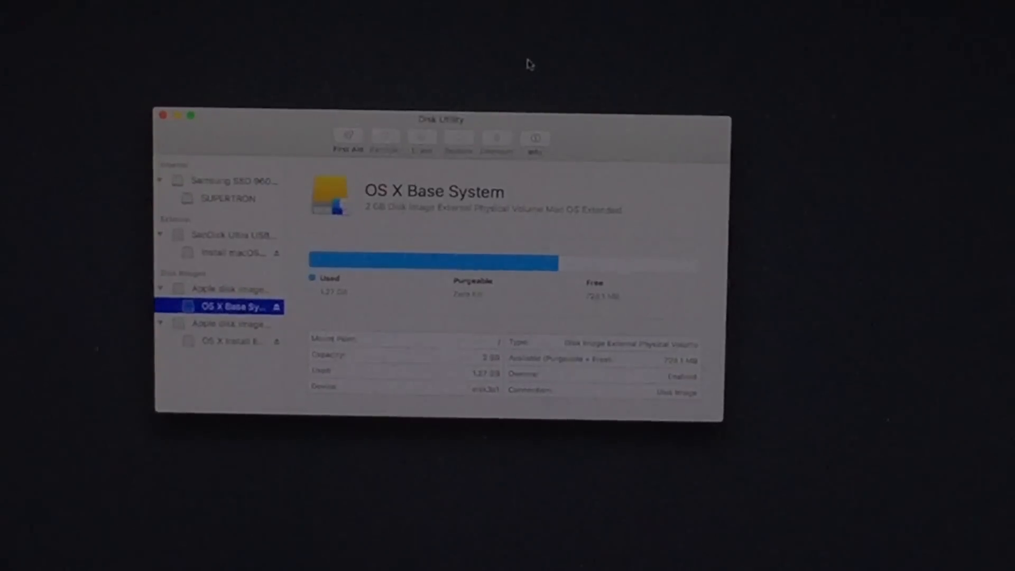
# In Disk Utility, select the whole Samsung SSD 960 EVO drive after checking its SUPERTRON volume.
pyautogui.click(223, 181)
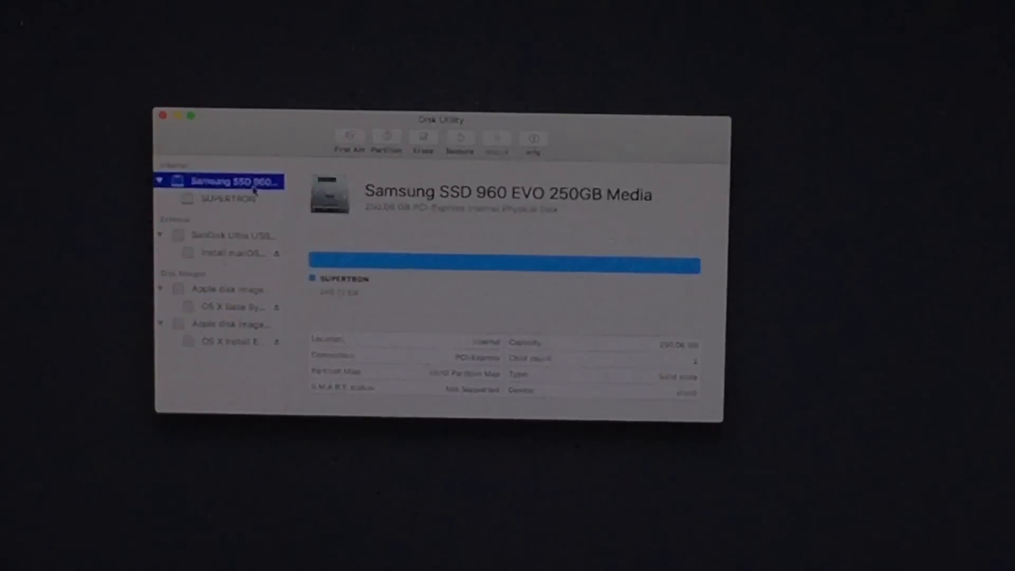
pyautogui.click(223, 199)
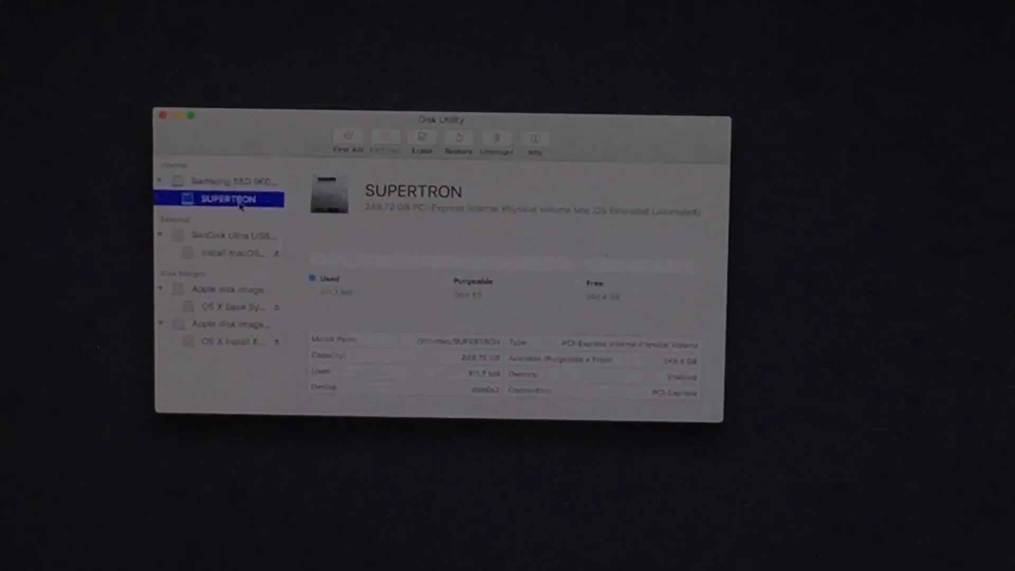
pyautogui.click(233, 182)
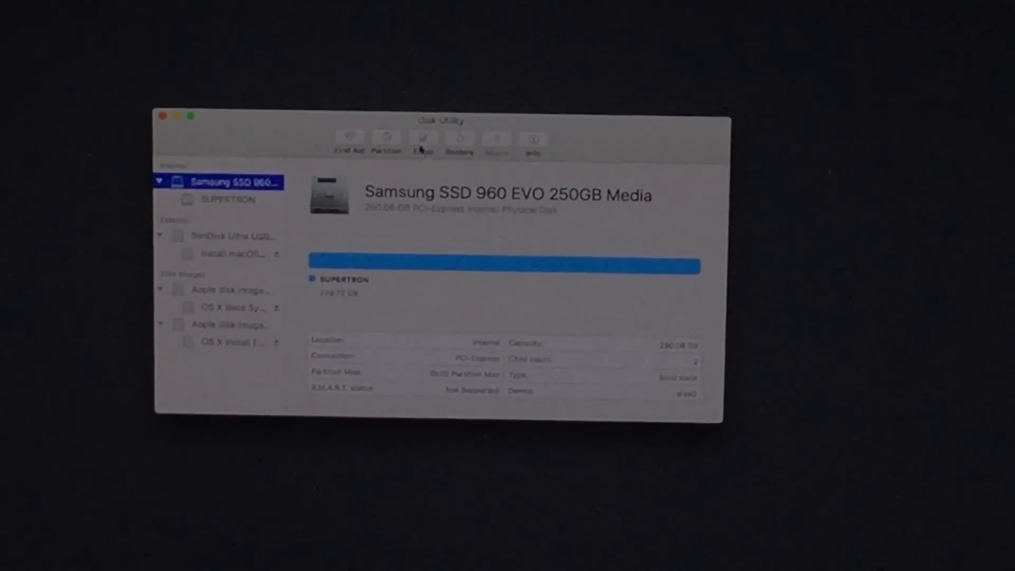
# Erase the Samsung SSD as SUPERTRON, Mac OS Extended (Journaled) with GUID Partition Map.
pyautogui.click(421, 140)
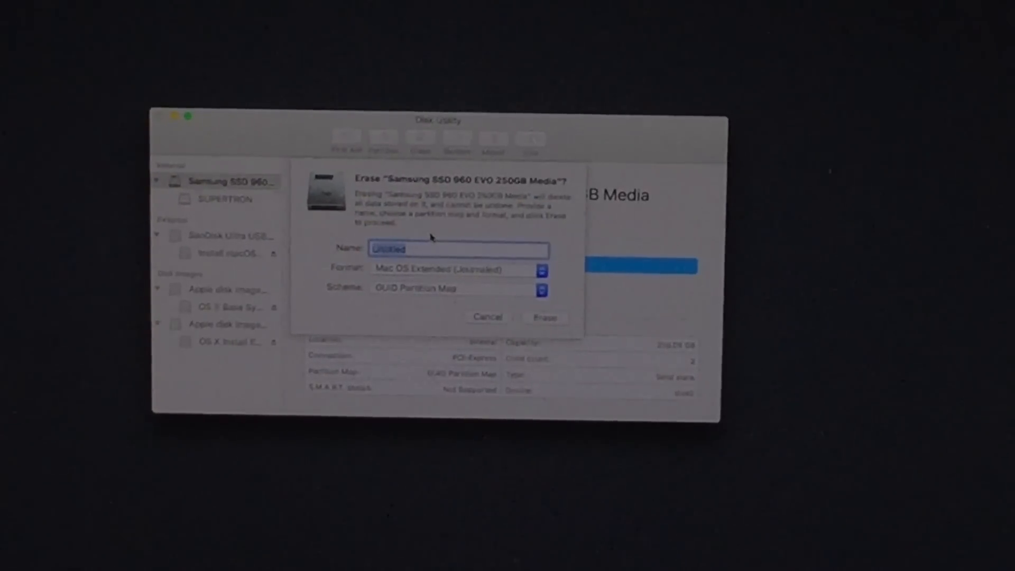
pyautogui.write('SUPERTRON')
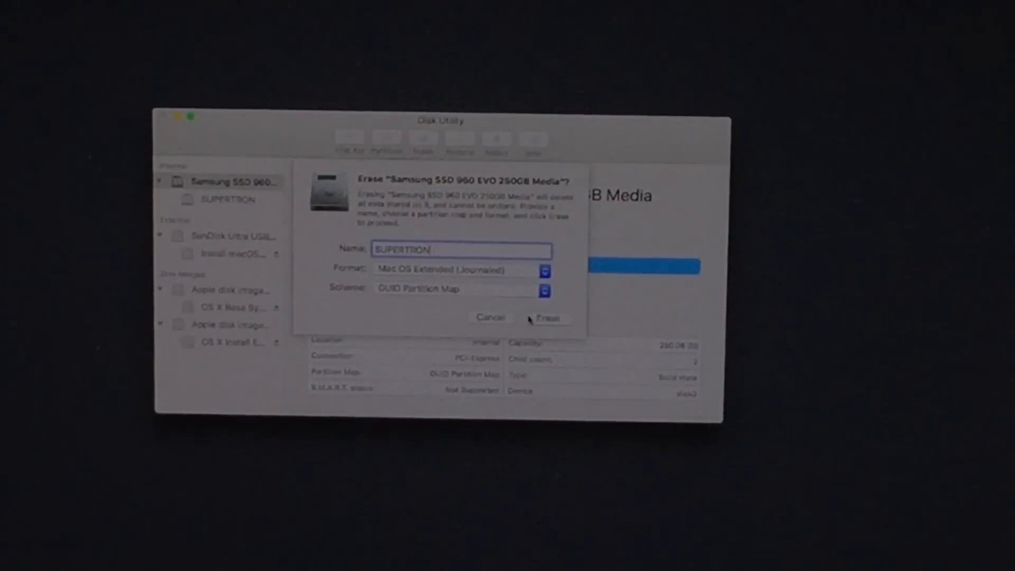
pyautogui.click(547, 318)
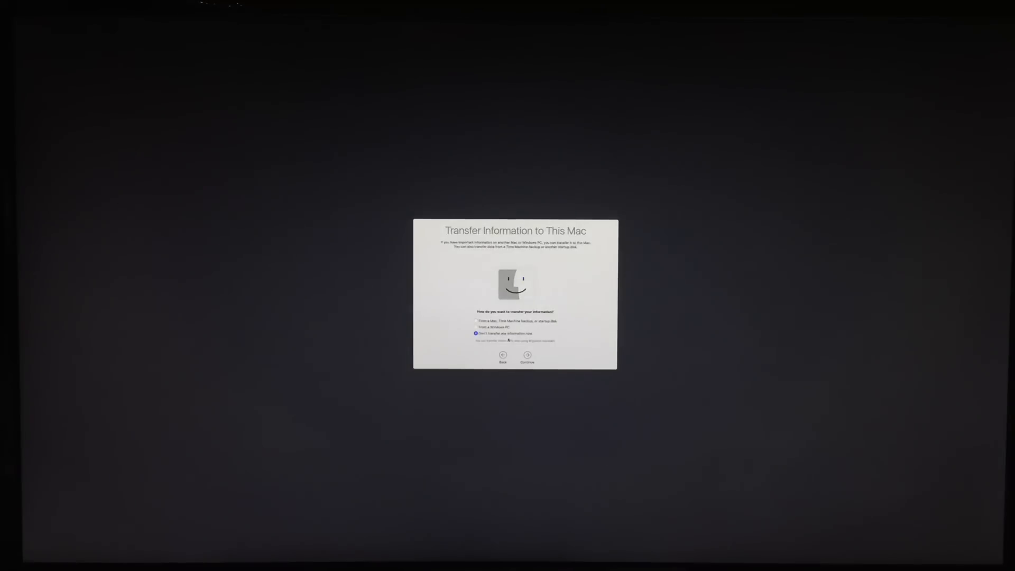
# Skip transferring information and create the computer account to reach the desktop.
pyautogui.click(526, 356)
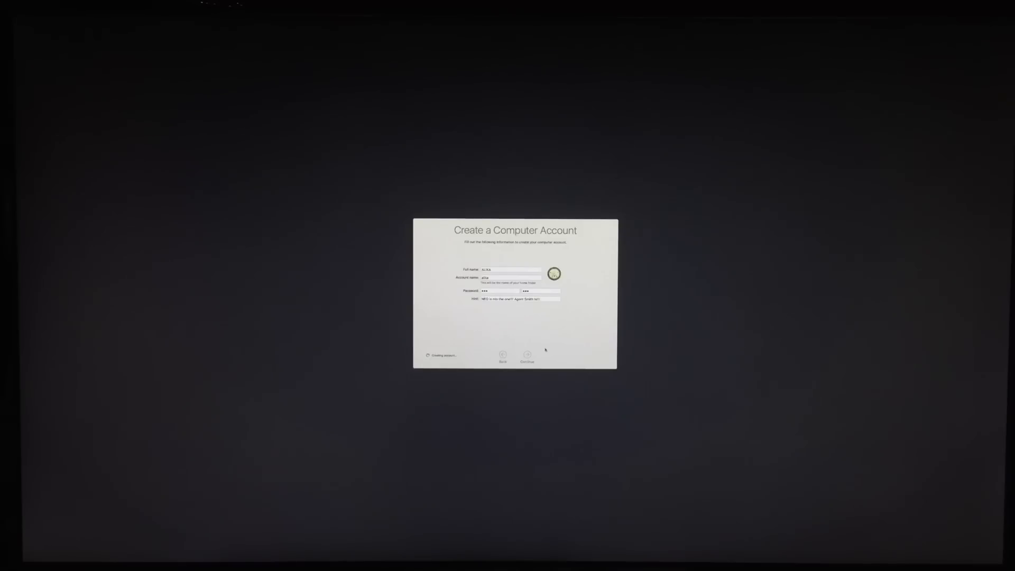
pyautogui.click(526, 356)
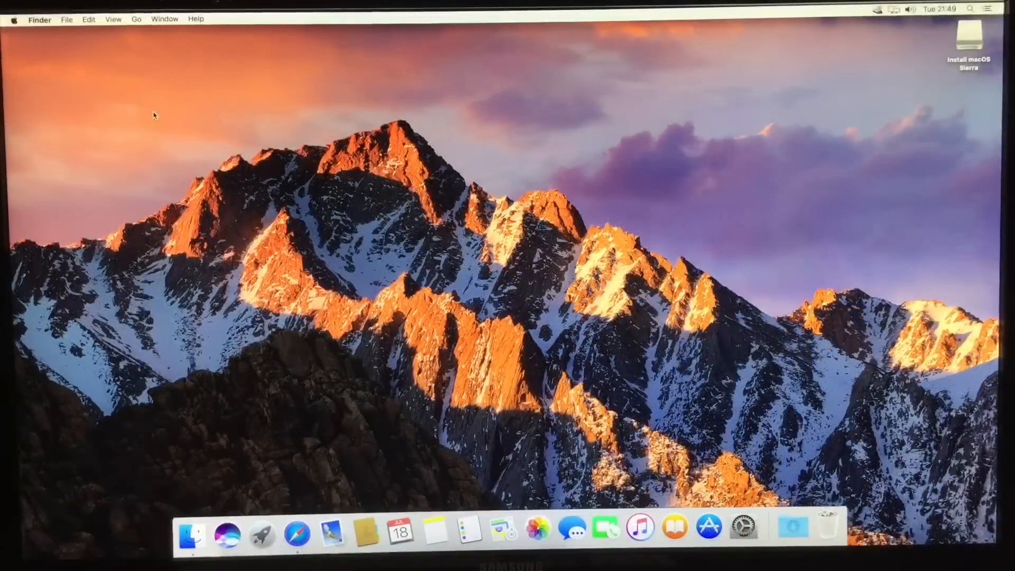
# In Finder Preferences, tick Hard disks so SUPERTRON shows on the desktop.
pyautogui.click(39, 19)
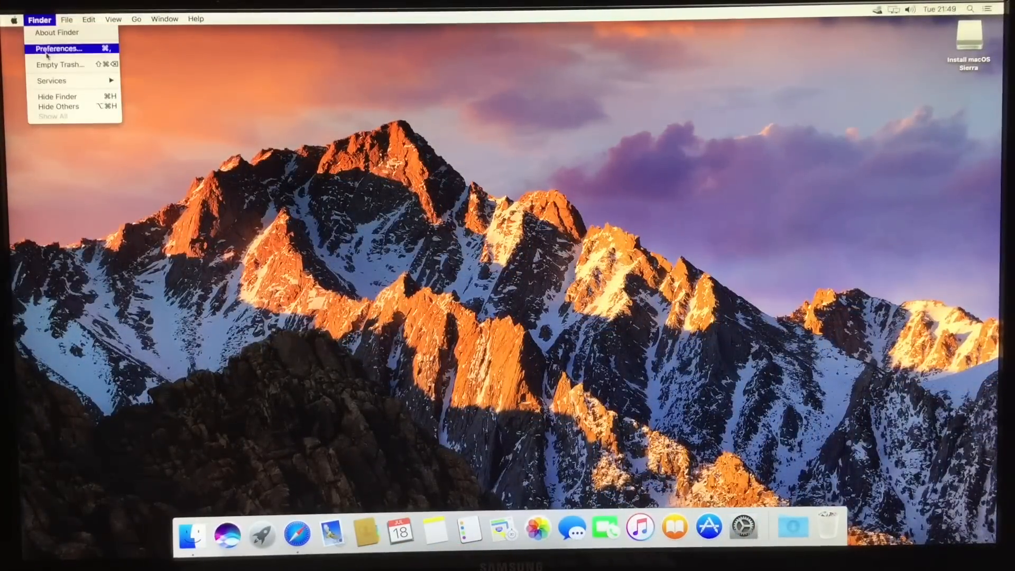
pyautogui.click(58, 47)
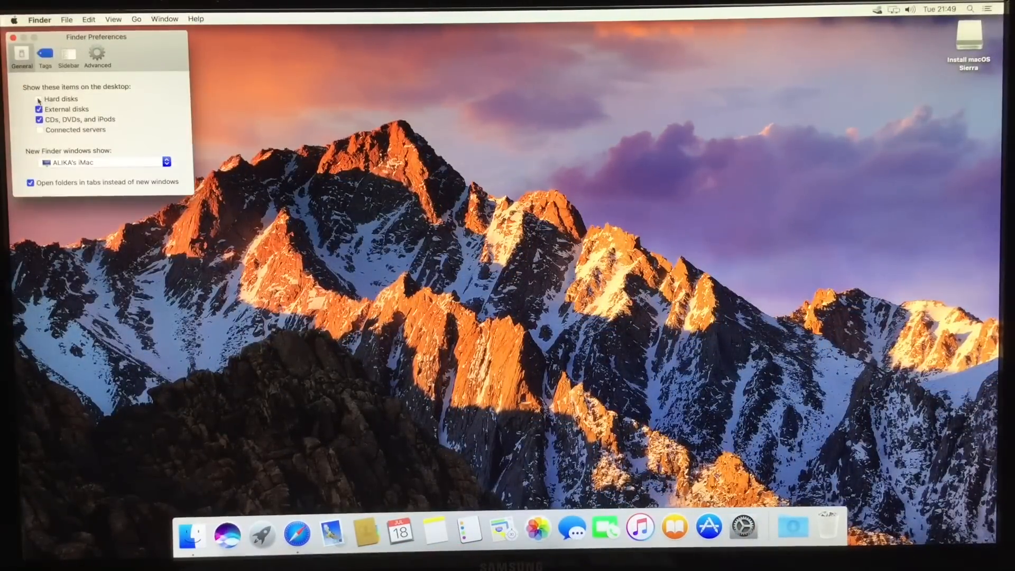
pyautogui.click(13, 37)
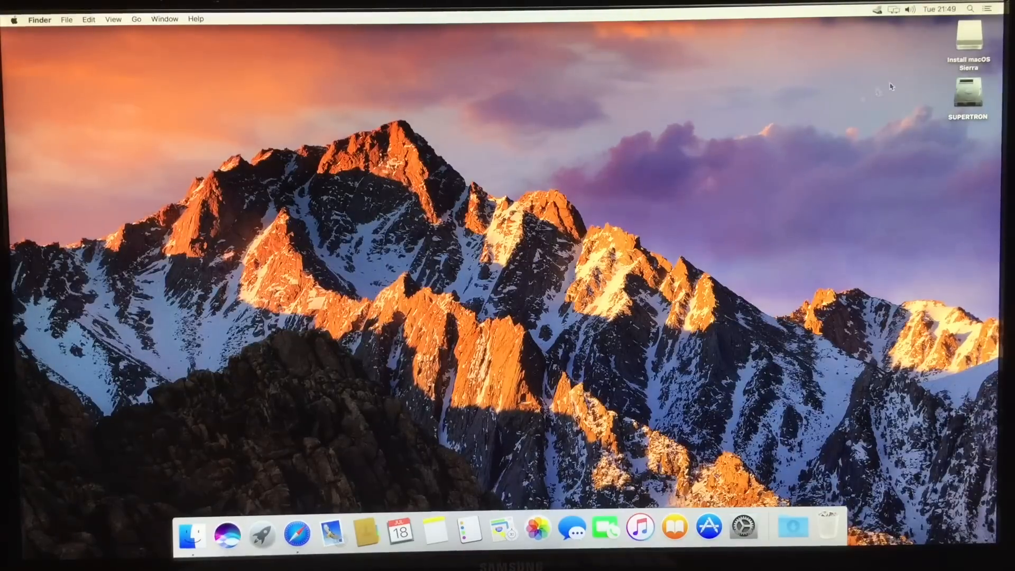
# Browse the Install macOS Sierra drive into 2. Post Install > 1. EFI Folder.
pyautogui.doubleClick(968, 40)
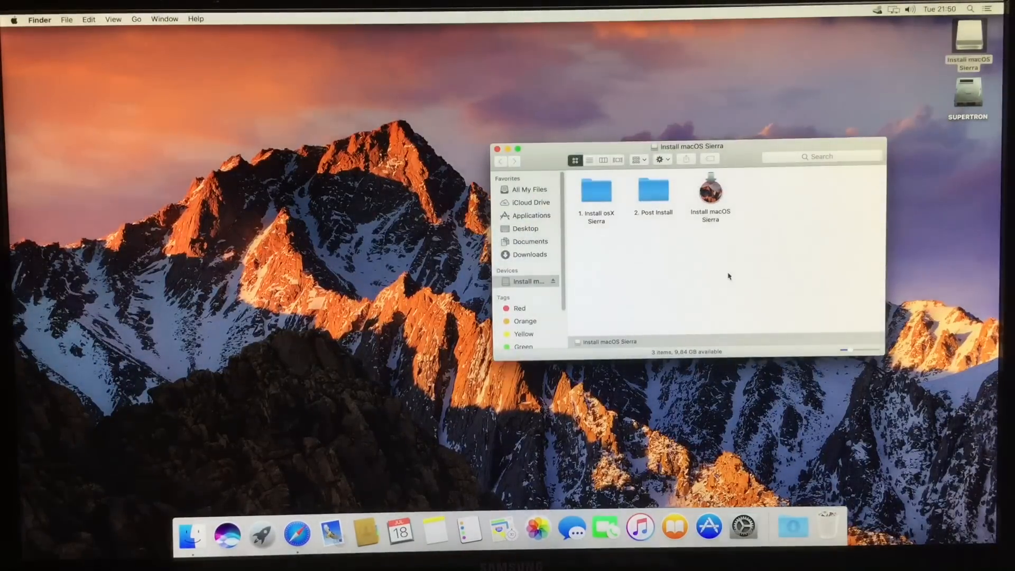
pyautogui.click(653, 191)
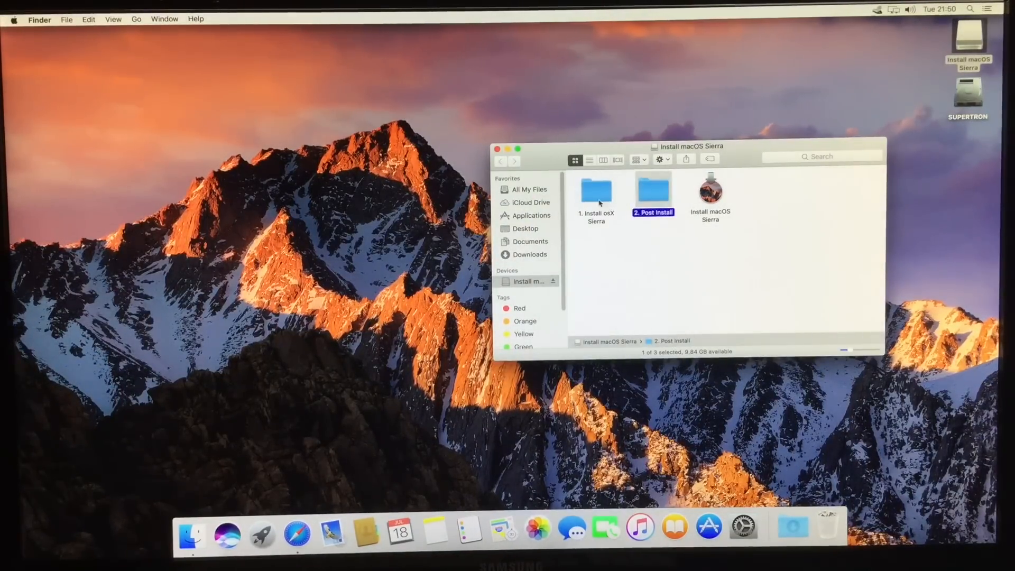
pyautogui.doubleClick(652, 191)
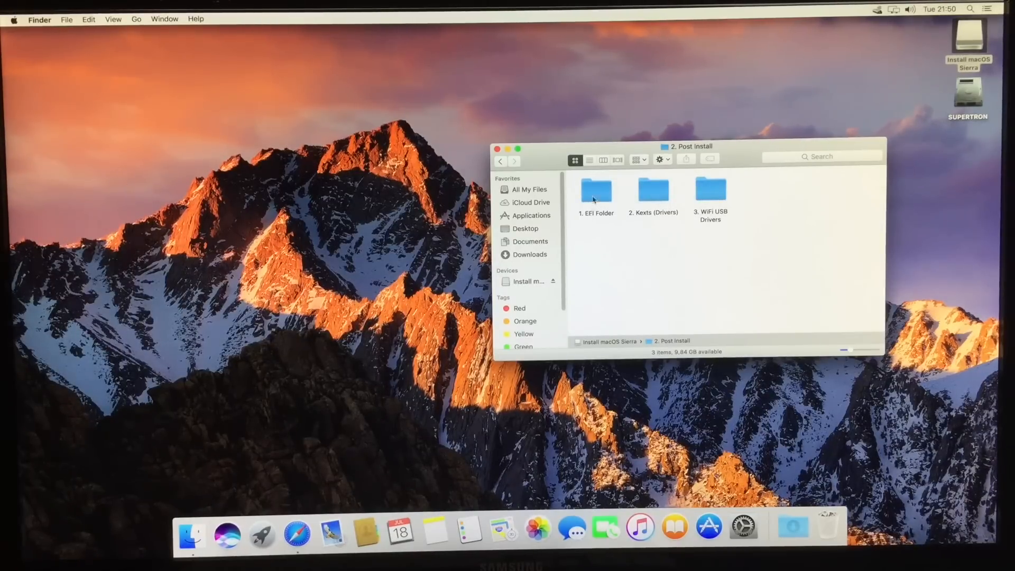
pyautogui.doubleClick(595, 191)
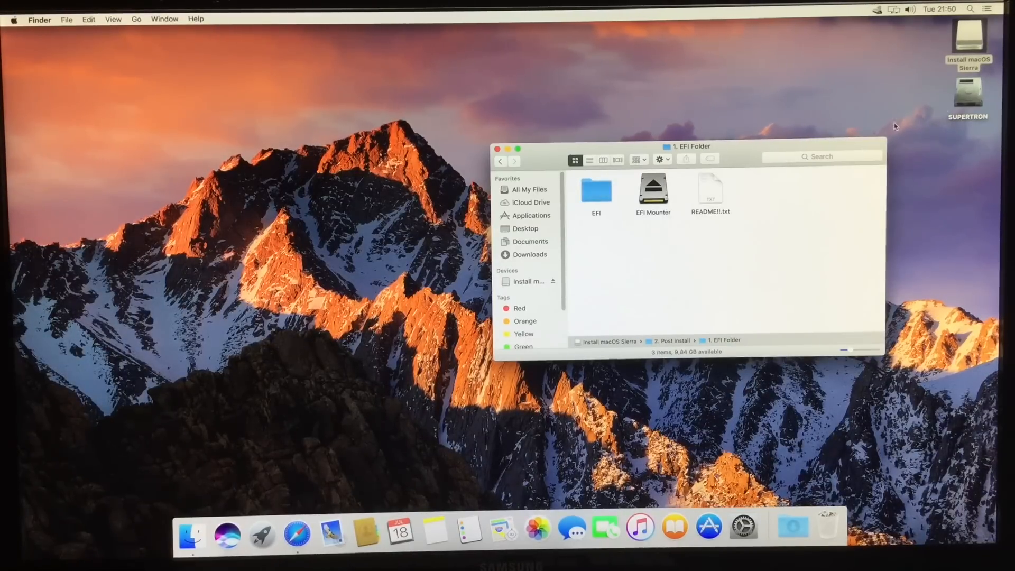
# Use EFI Mounter to mount the Samsung SSD's EFI partition, then close the utility.
pyautogui.doubleClick(652, 190)
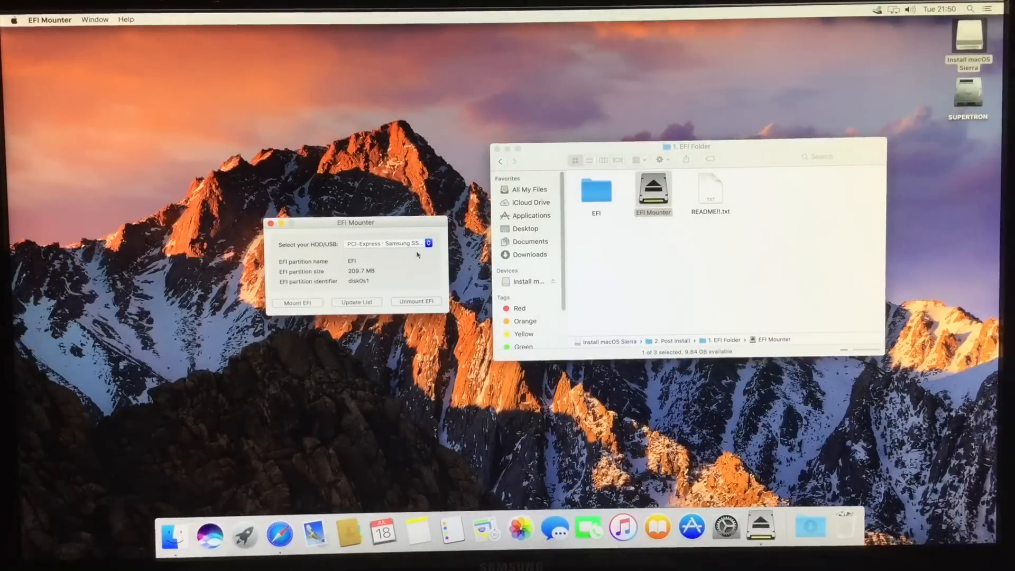
pyautogui.click(297, 303)
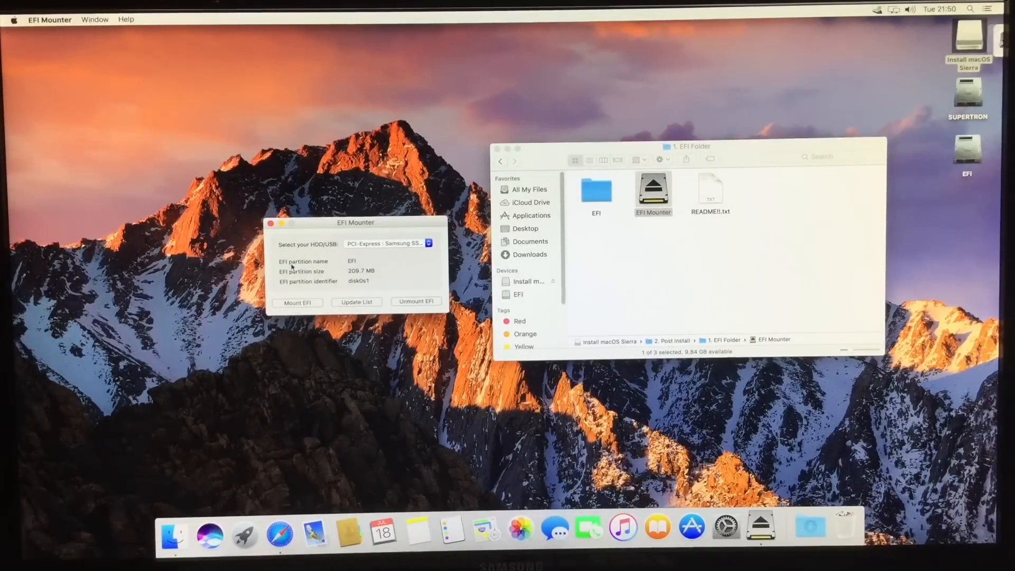
pyautogui.click(297, 302)
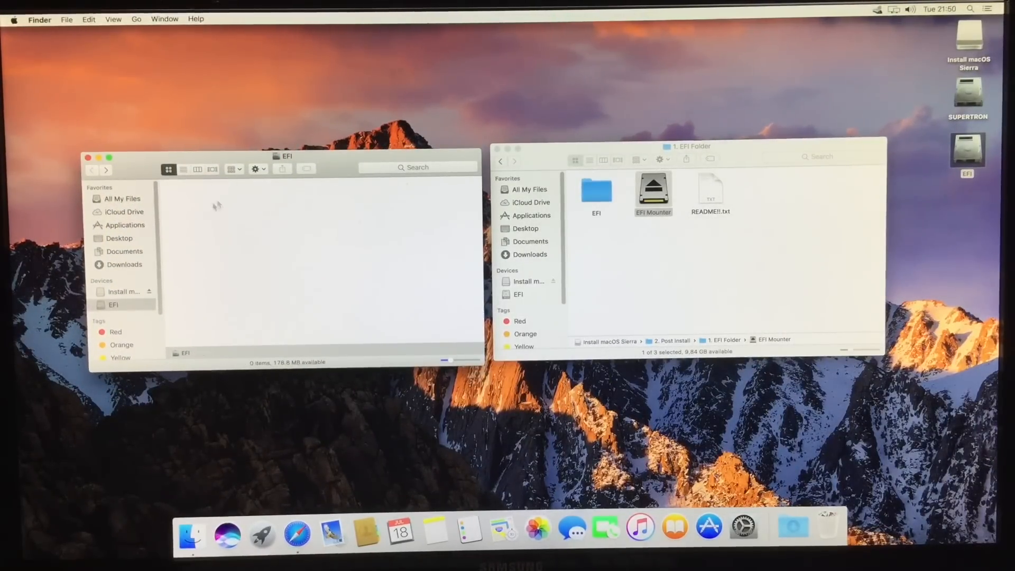
# Copy the EFI folder onto the mounted EFI volume and return to the Post Install window.
pyautogui.click(595, 191)
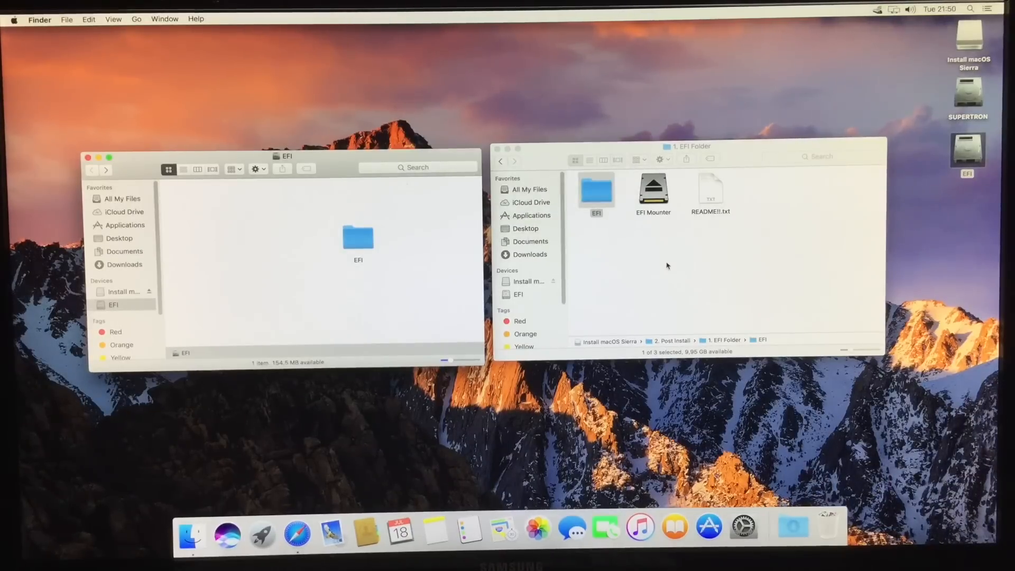
pyautogui.click(500, 161)
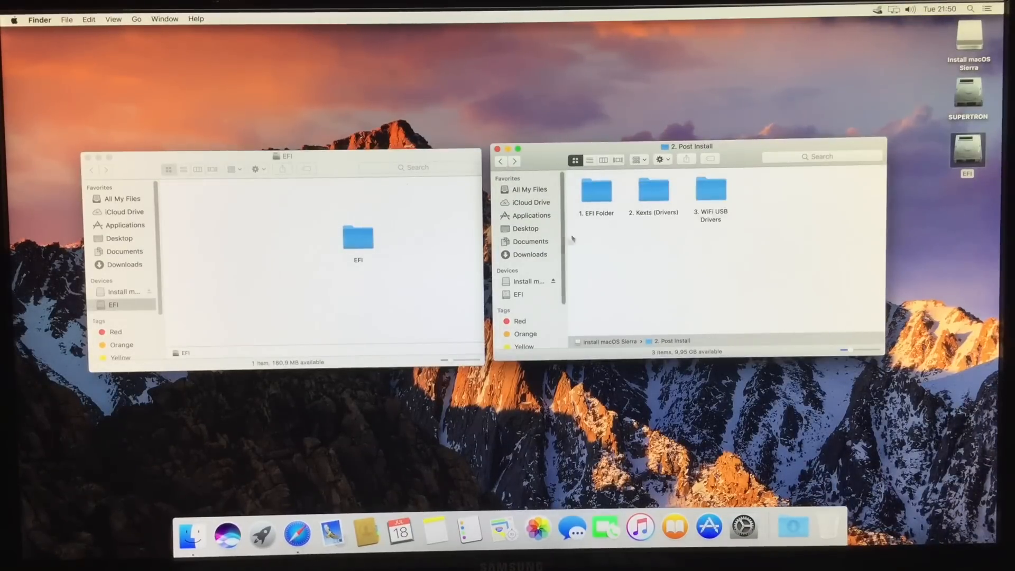
# Launch zz Kext Drop from the '2. Kexts (Drivers)' folder.
pyautogui.doubleClick(652, 191)
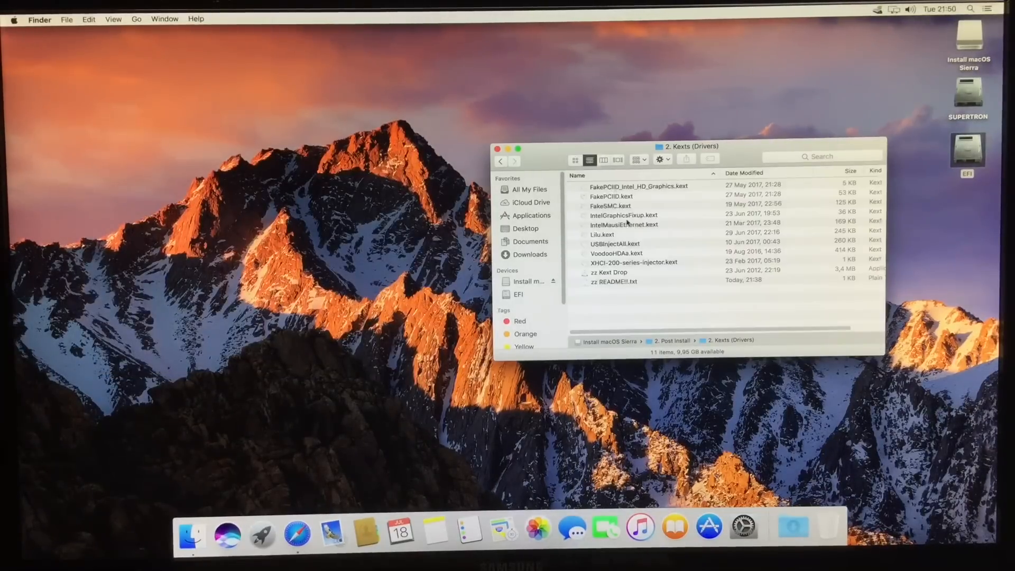
pyautogui.click(609, 272)
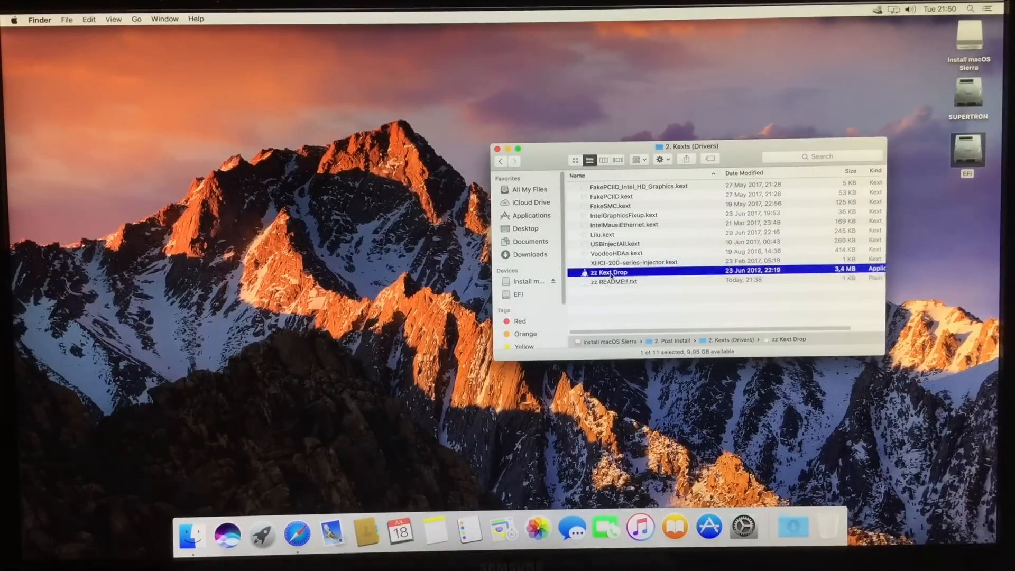
pyautogui.doubleClick(606, 271)
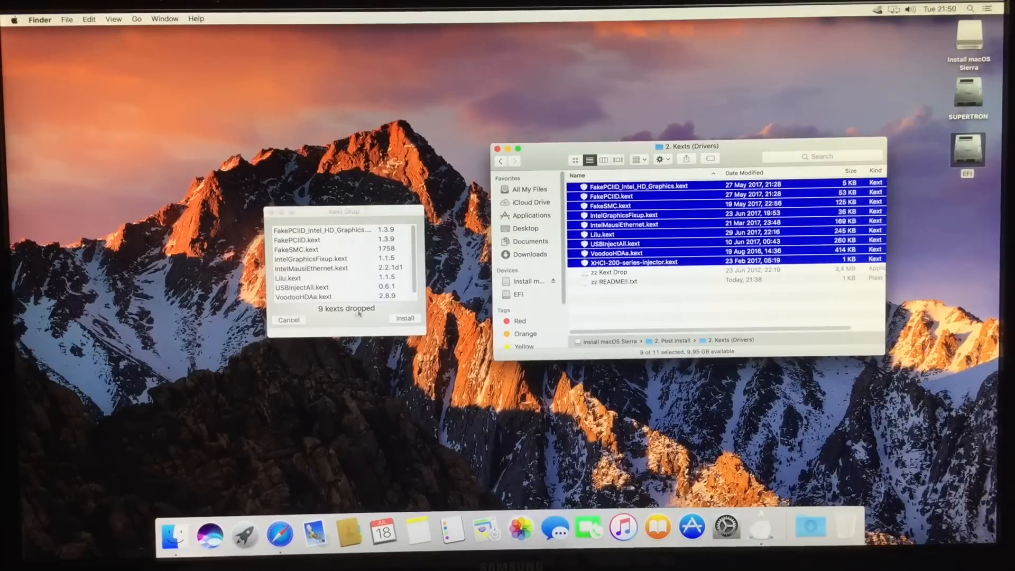
# Install the nine dropped kexts with the admin password and close Kext Drop.
pyautogui.click(404, 318)
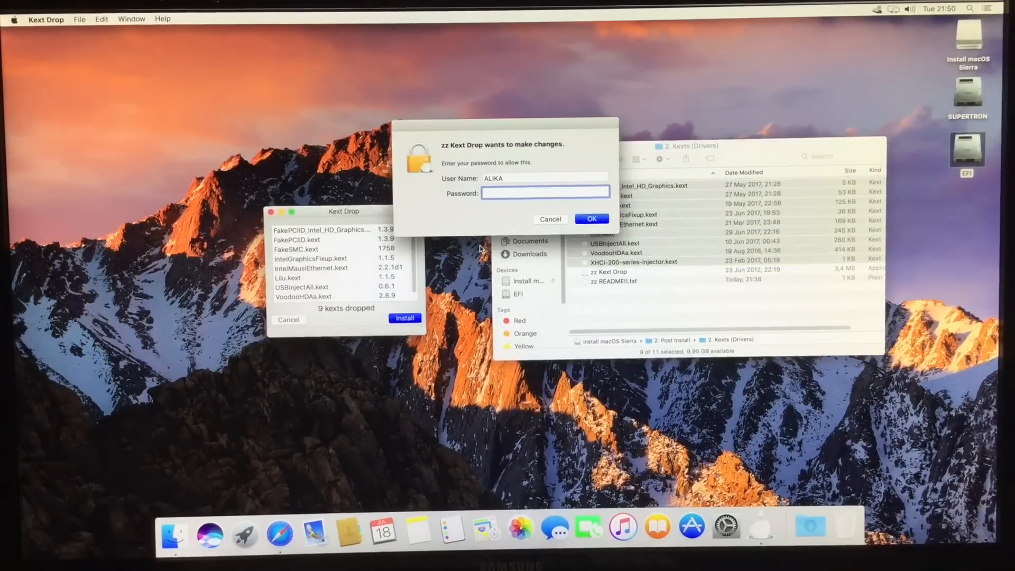
pyautogui.click(549, 219)
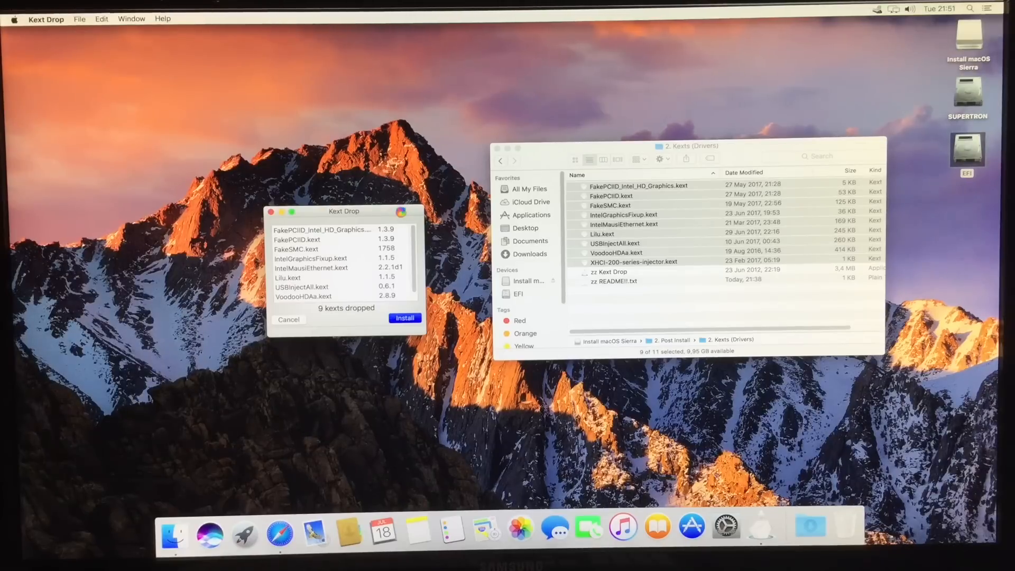
pyautogui.click(405, 319)
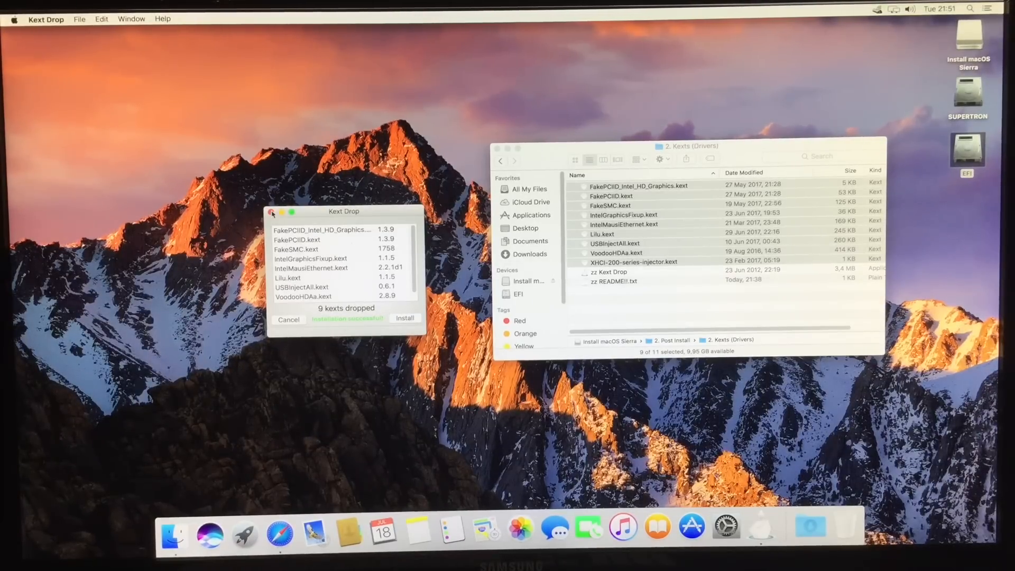
pyautogui.click(272, 211)
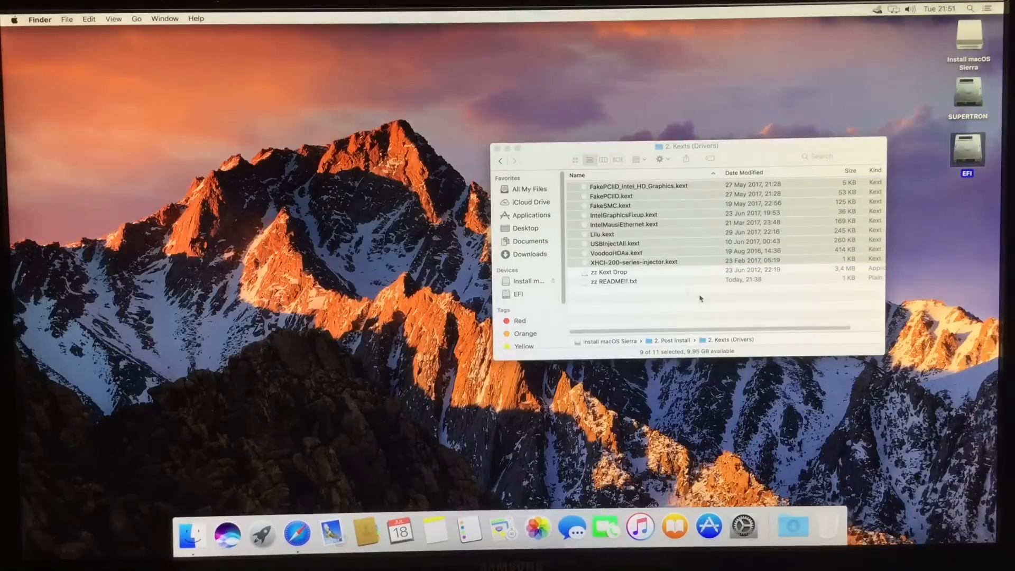
# Expand the DLink DWA-131 folder inside '3. WiFi USB Drivers'.
pyautogui.click(500, 160)
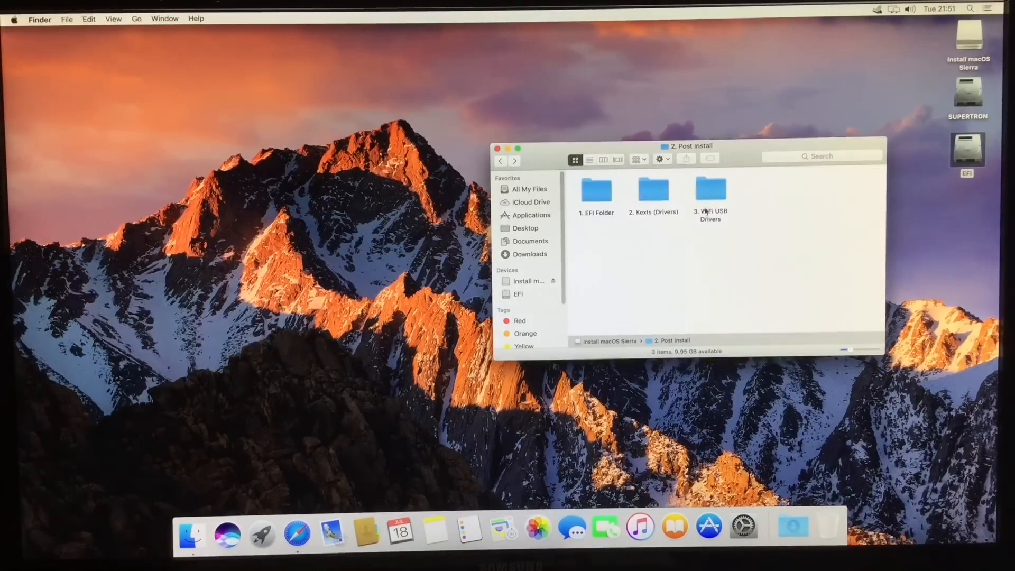
pyautogui.doubleClick(710, 189)
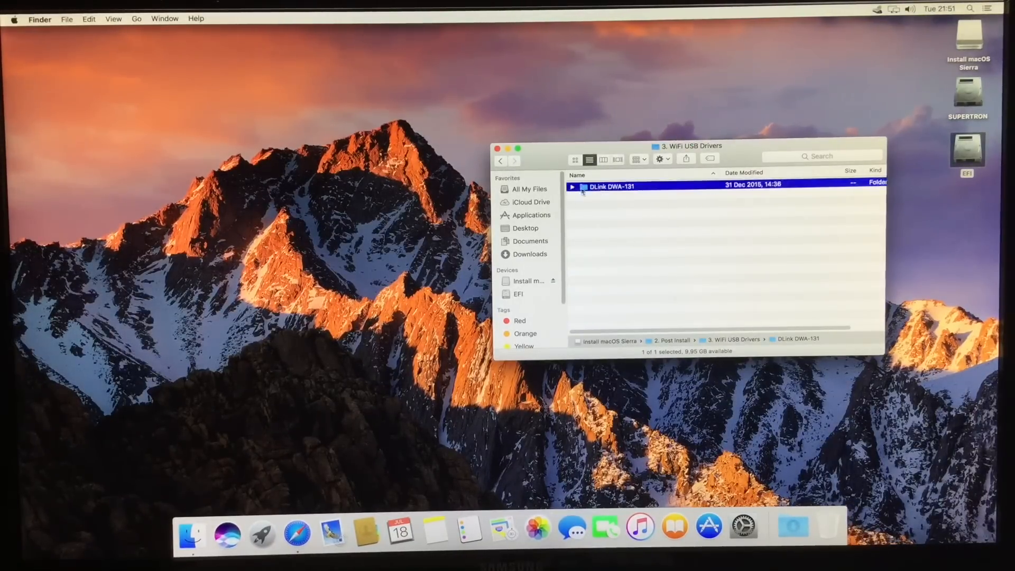
pyautogui.click(572, 186)
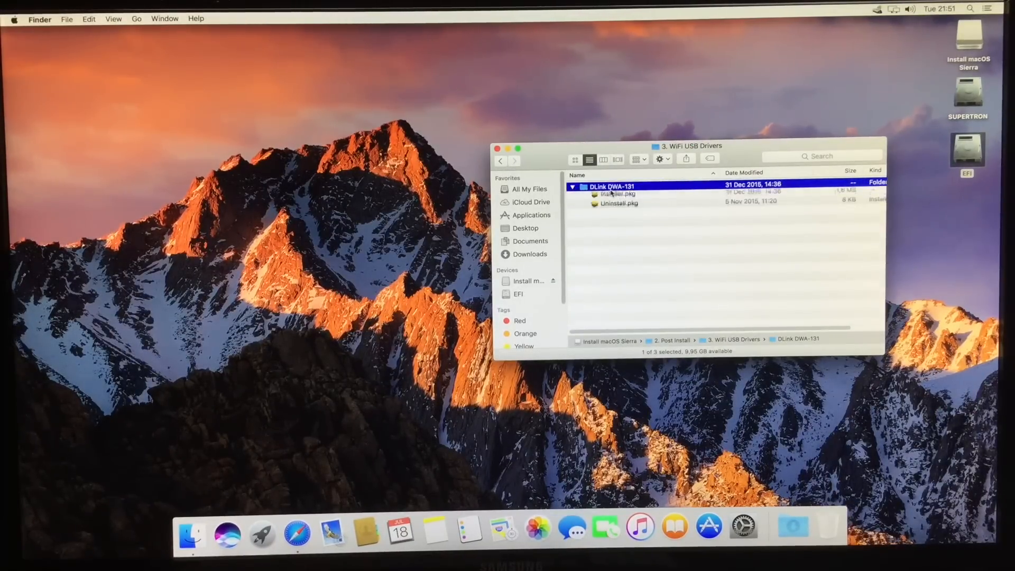
# Run Installer.pkg, accept the license and authorize the Wireless USB Adapter Driver install.
pyautogui.doubleClick(616, 193)
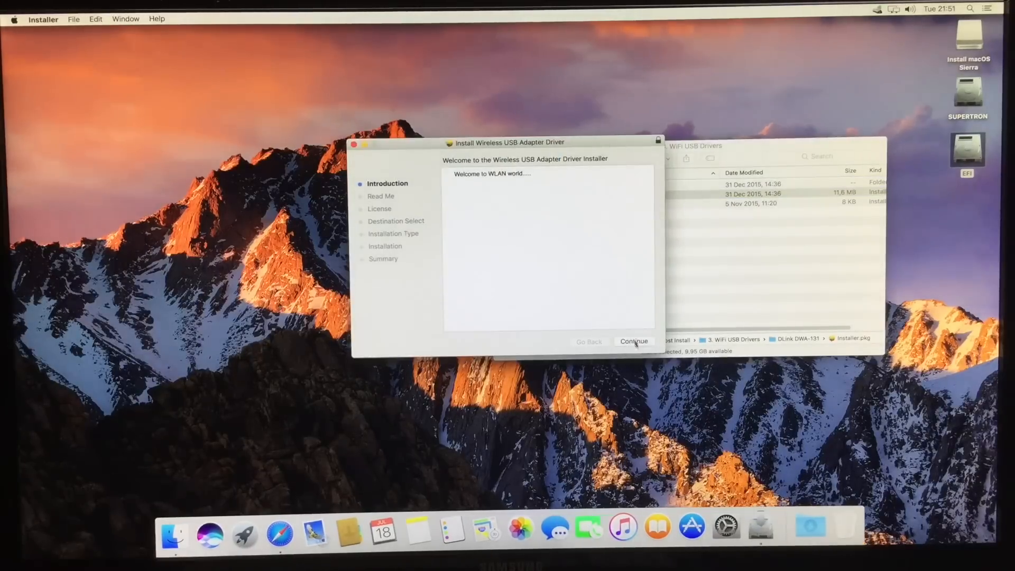
pyautogui.click(633, 342)
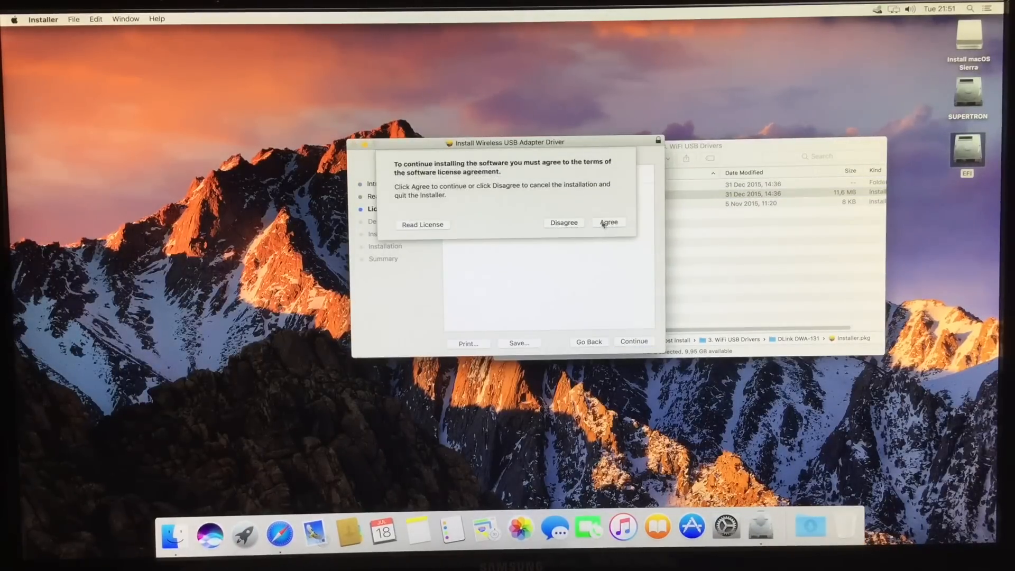
pyautogui.click(607, 222)
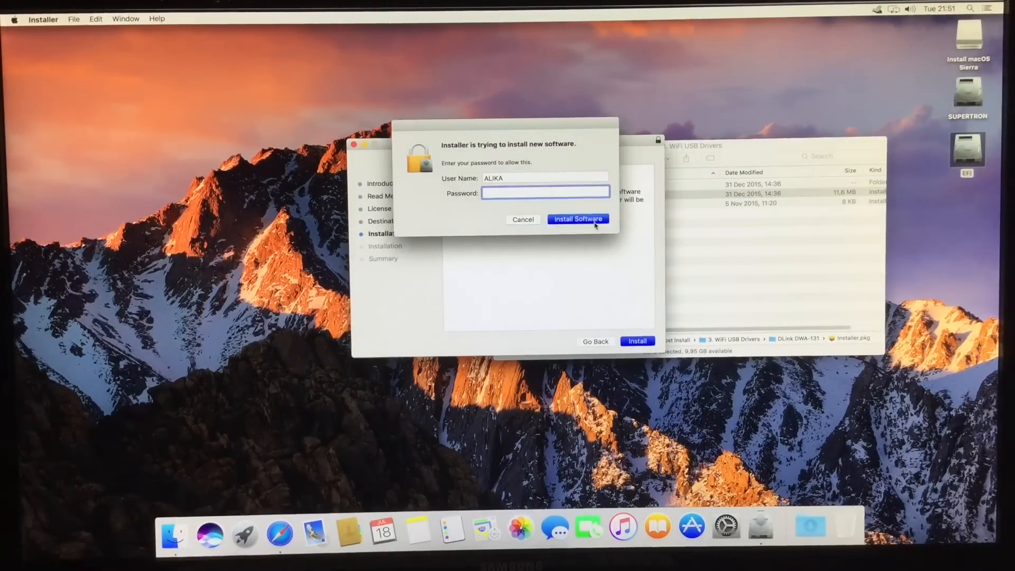
pyautogui.click(577, 218)
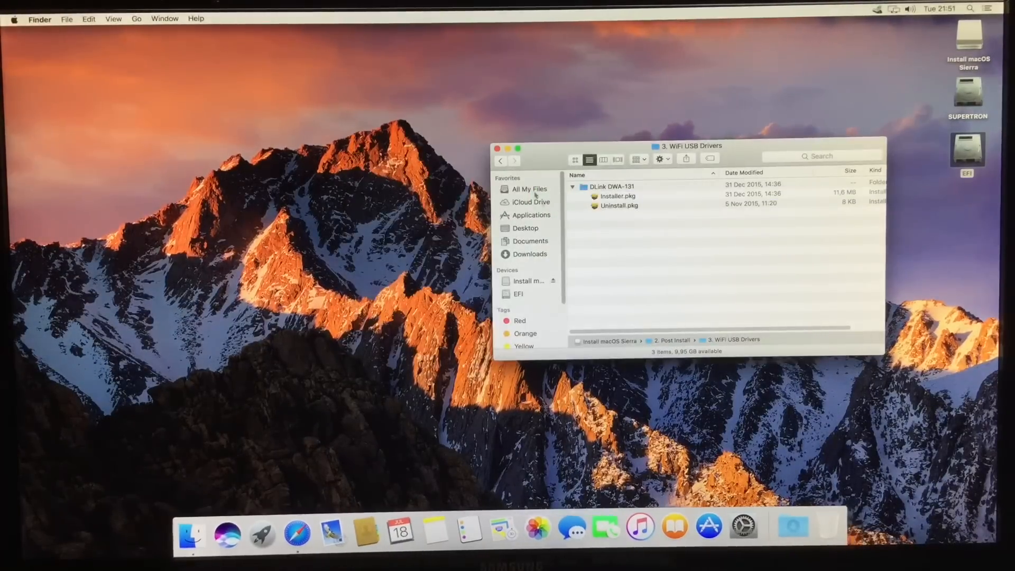
# Restart the Mac from the Apple menu and confirm.
pyautogui.click(13, 18)
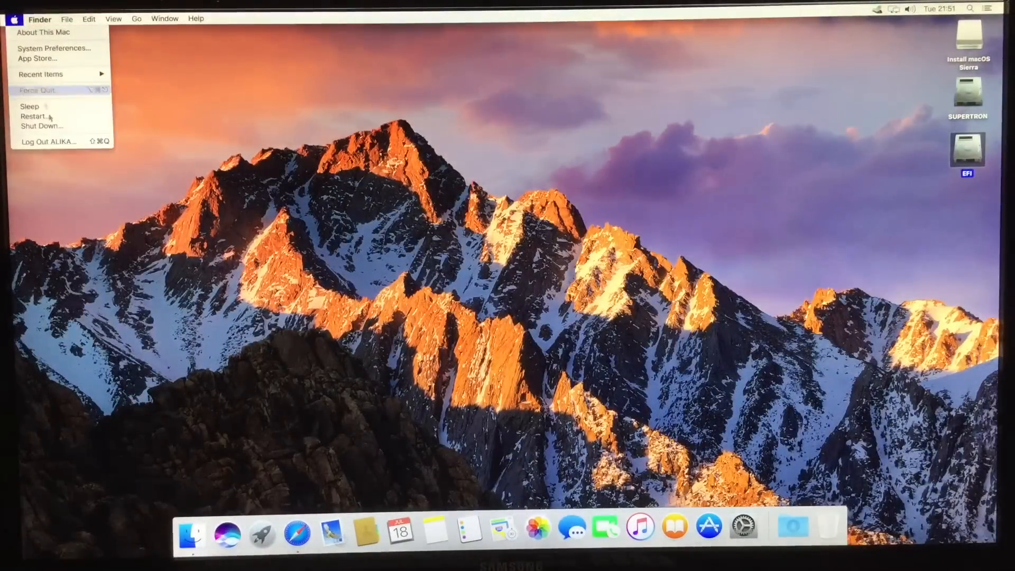
pyautogui.moveTo(48, 116)
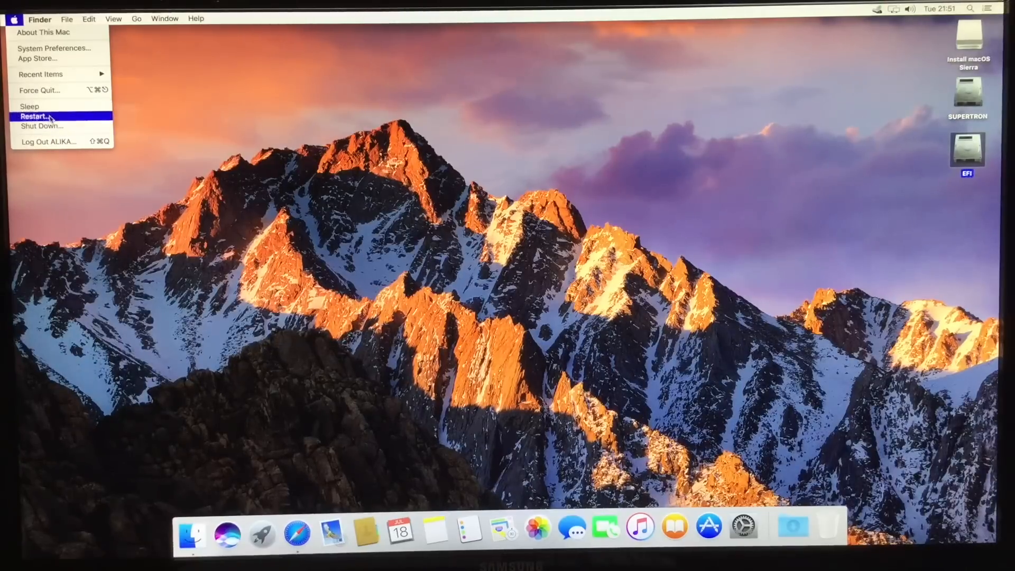
pyautogui.click(36, 117)
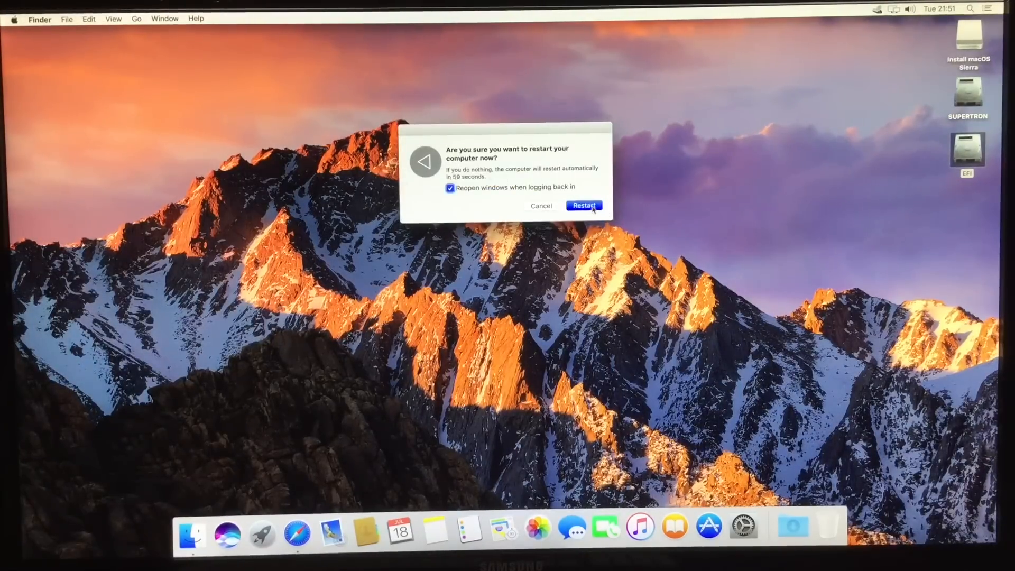
pyautogui.click(583, 205)
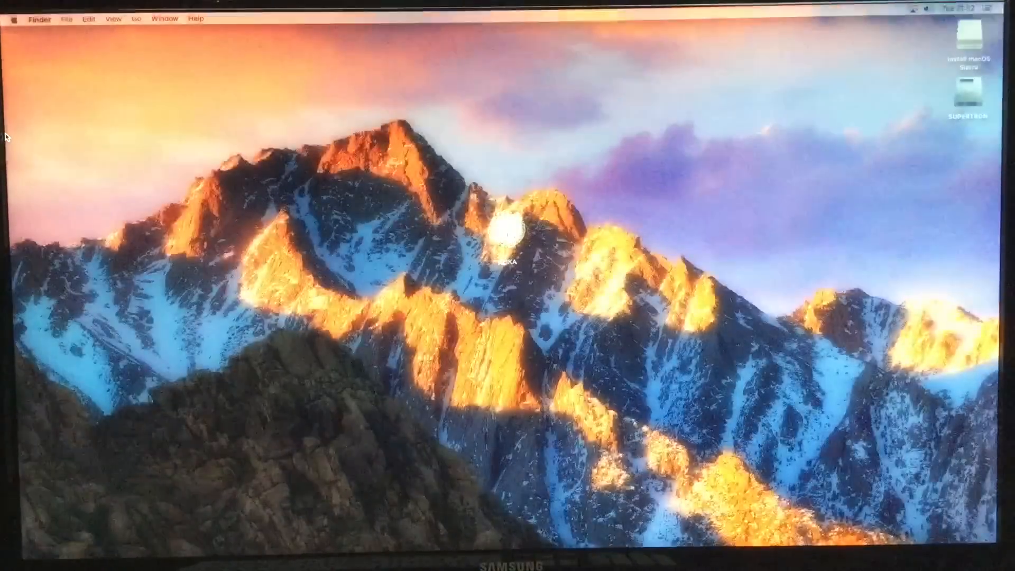
# Show the About This Mac overview from the Apple menu after reboot.
pyautogui.click(13, 18)
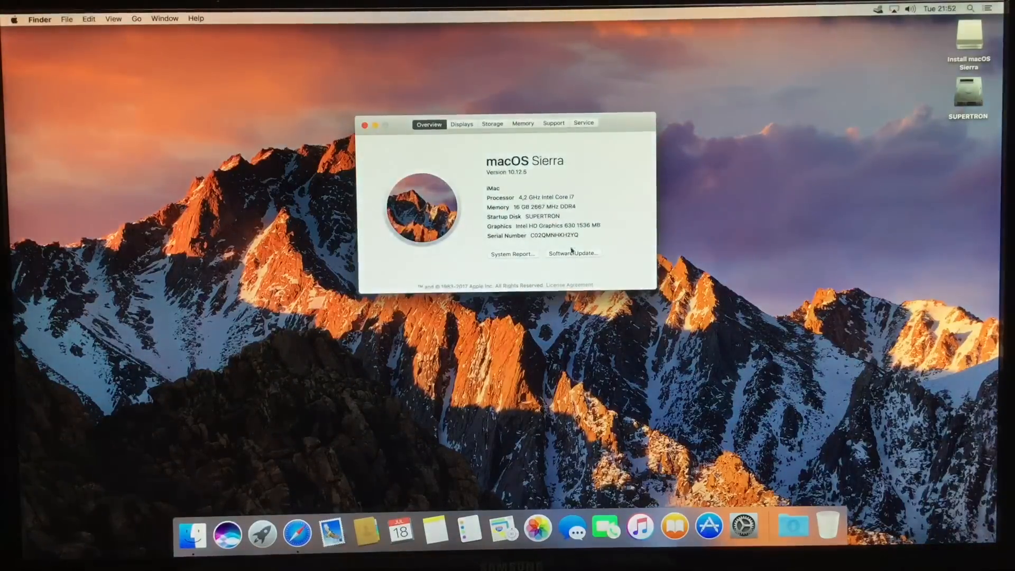
pyautogui.moveTo(599, 105)
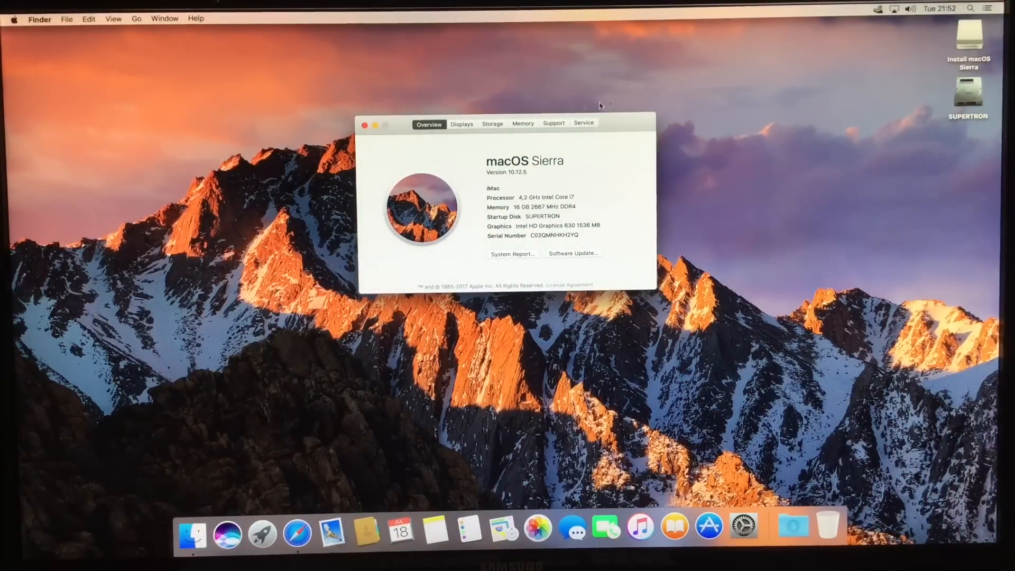